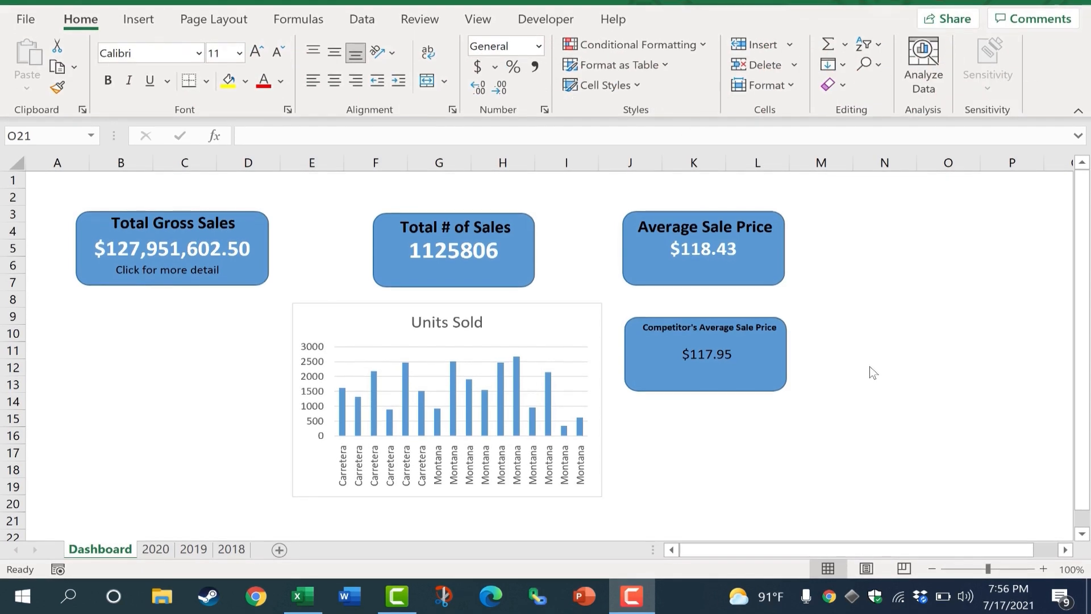
pyautogui.moveTo(811, 492)
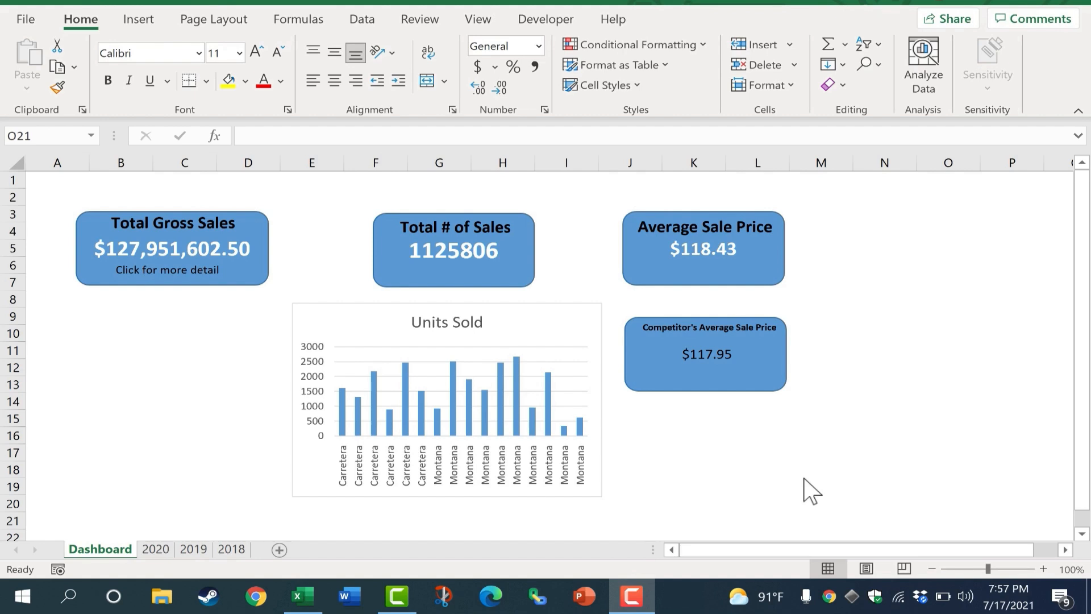
pyautogui.moveTo(279, 466)
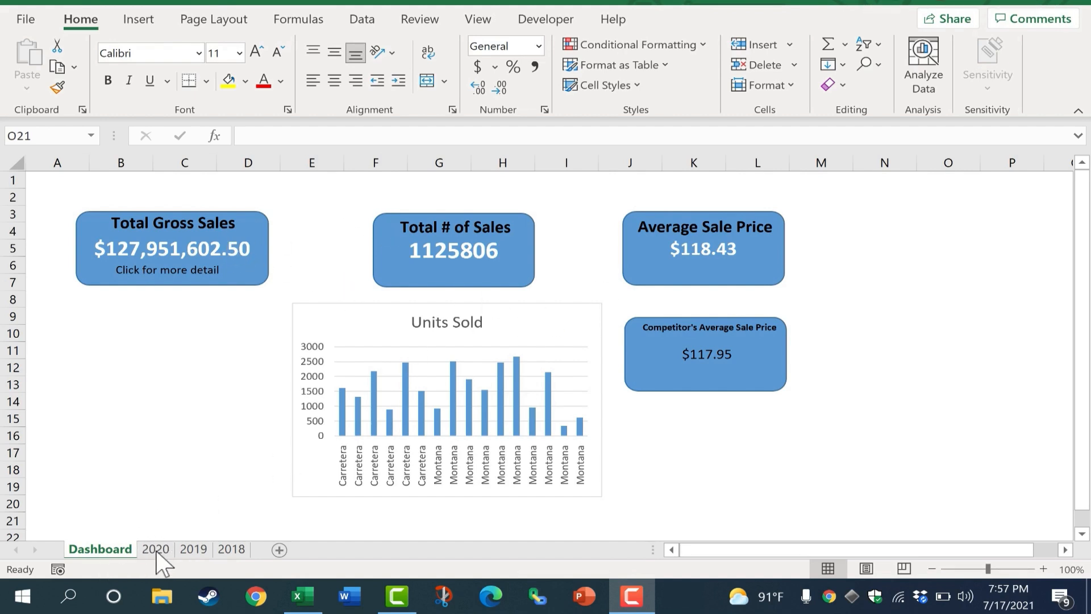
# Browse the 2020 and 2019 data sheets and return to the Dashboard
pyautogui.click(155, 549)
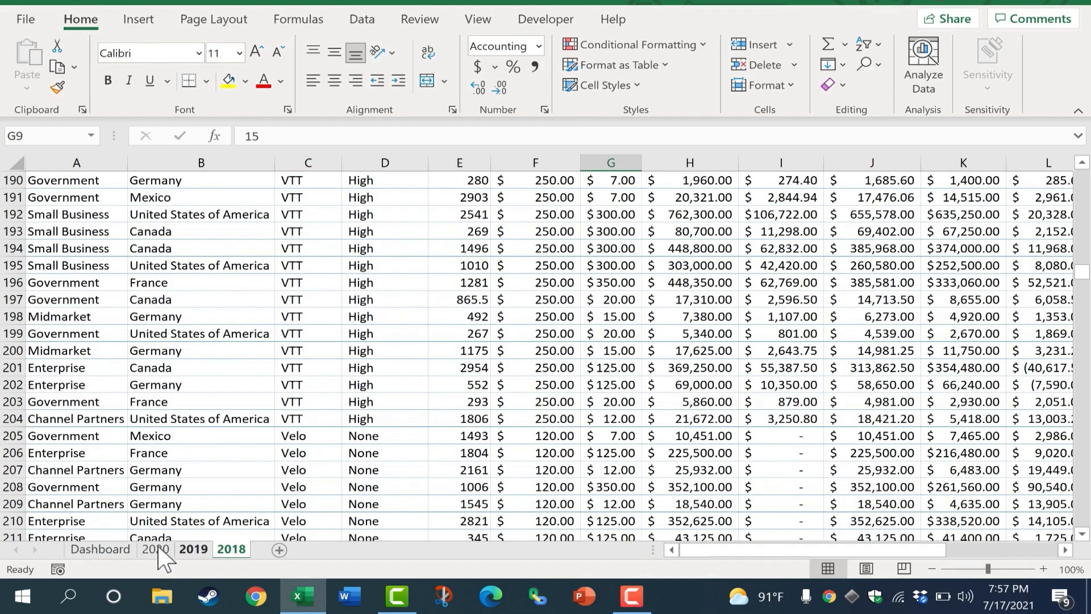
pyautogui.click(100, 549)
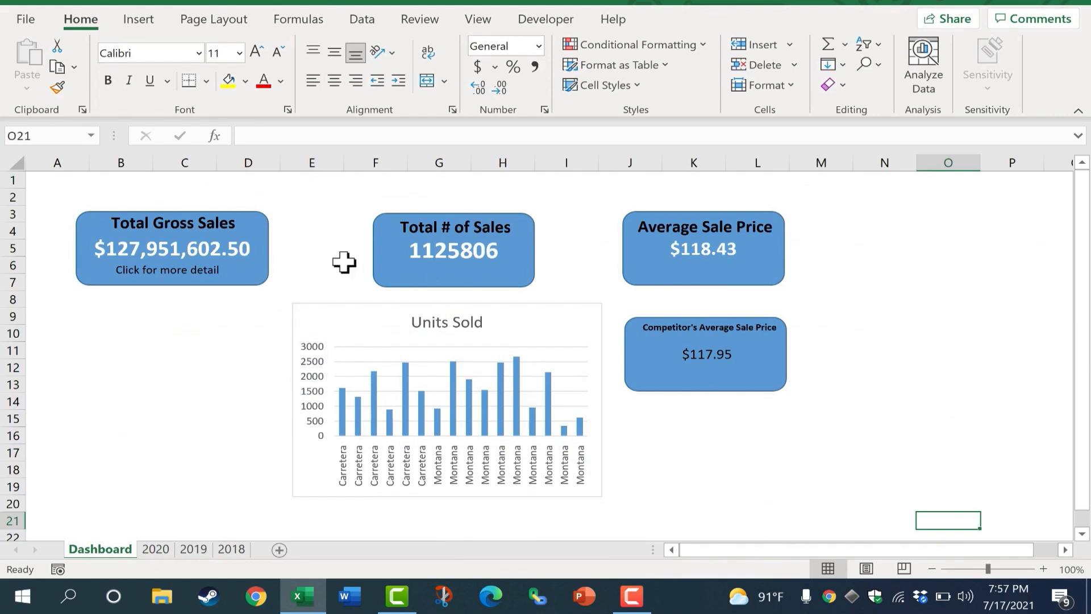
pyautogui.moveTo(577, 317)
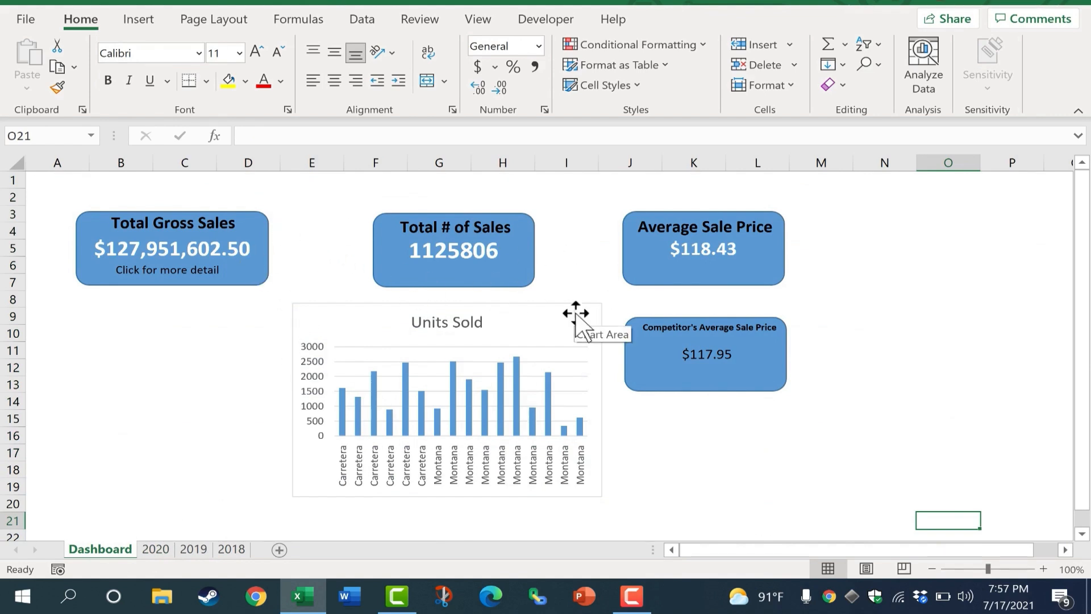
pyautogui.click(156, 549)
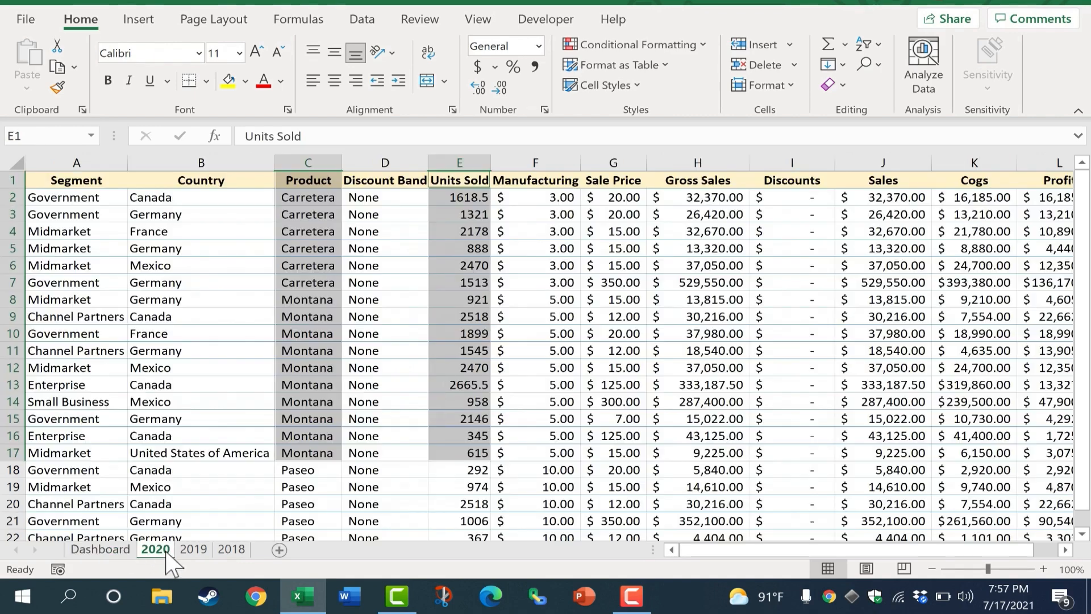
pyautogui.click(193, 548)
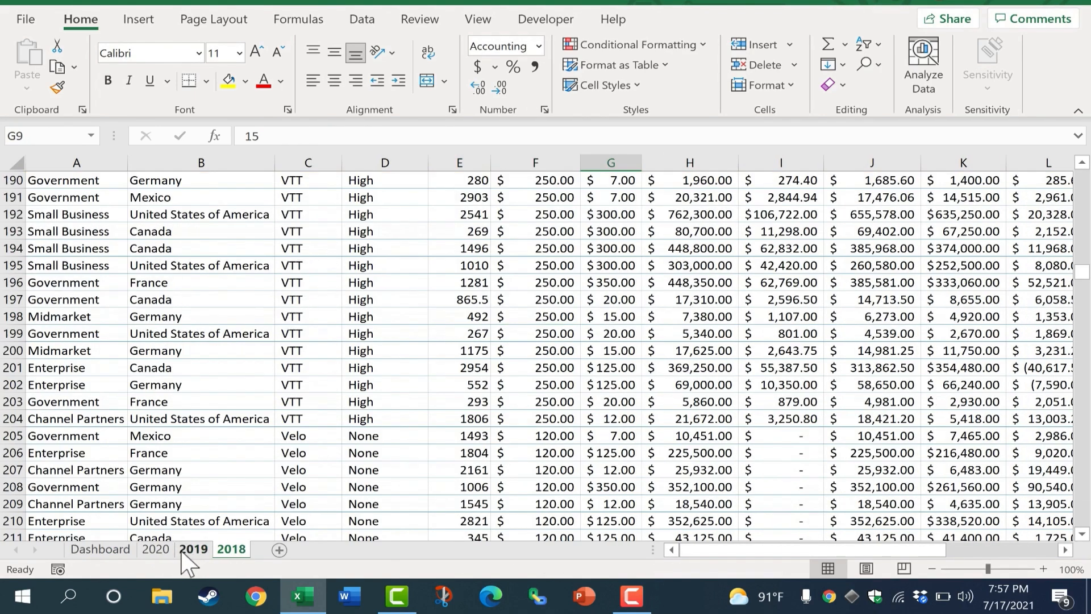
pyautogui.click(99, 549)
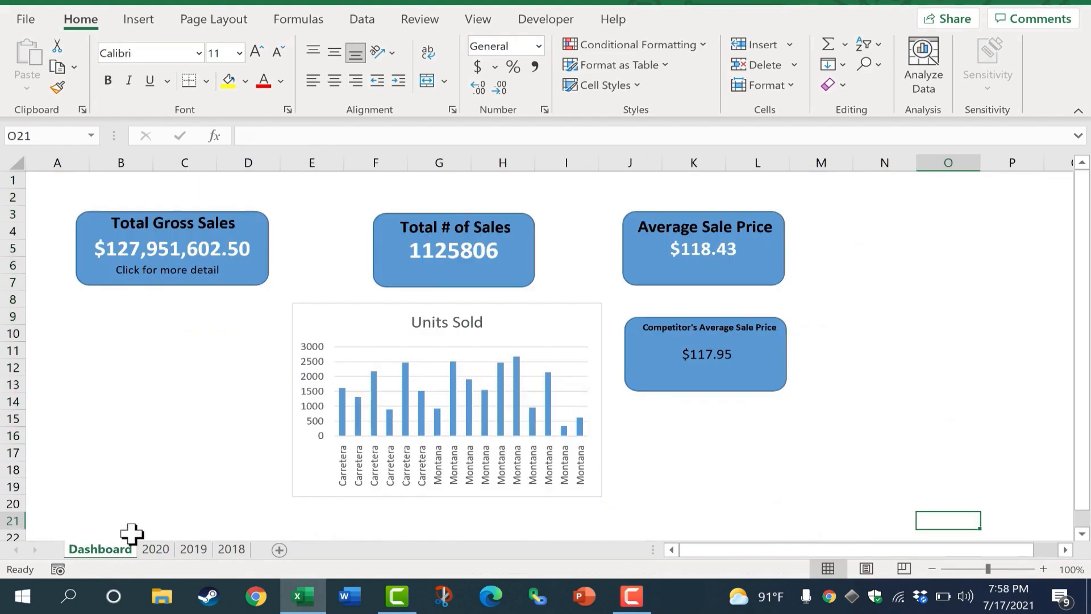
# Hide the 2020 sheet, then unhide it so its sales data shows again
pyautogui.rightClick(173, 541)
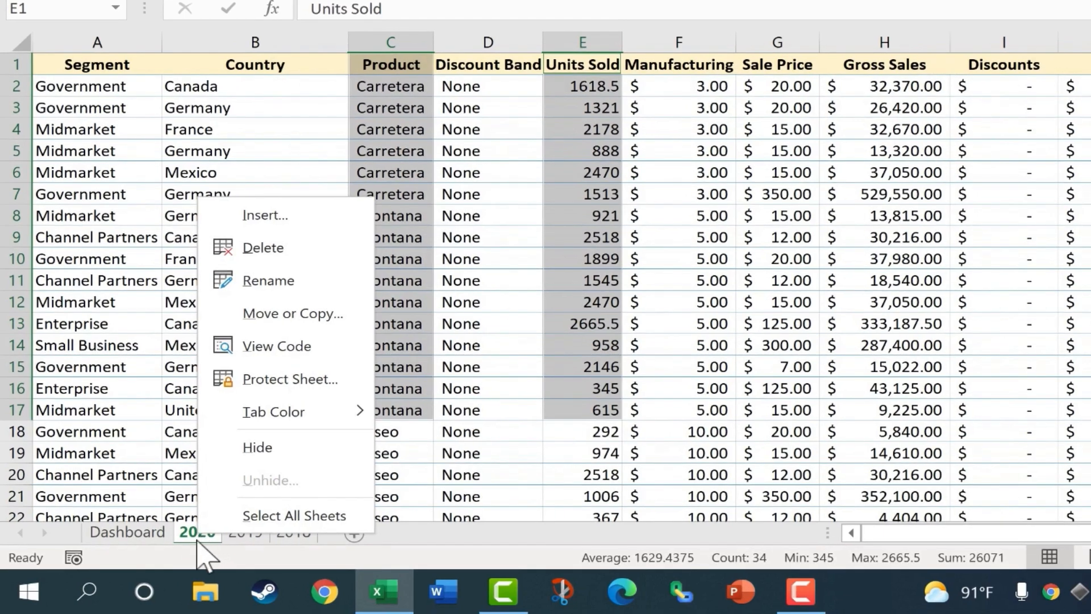
pyautogui.moveTo(258, 446)
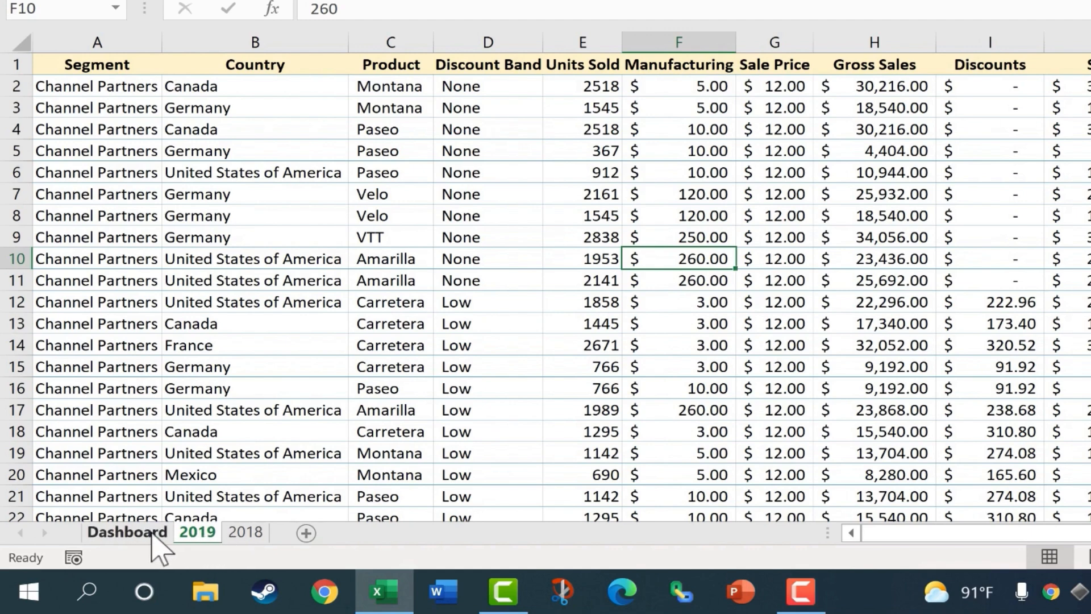
pyautogui.rightClick(196, 531)
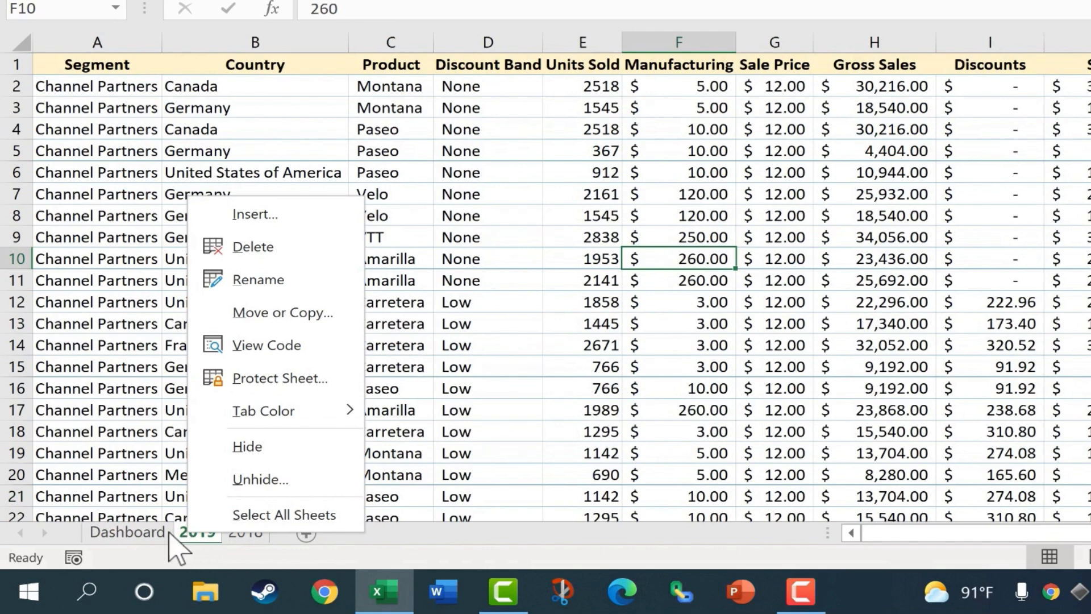
pyautogui.moveTo(261, 480)
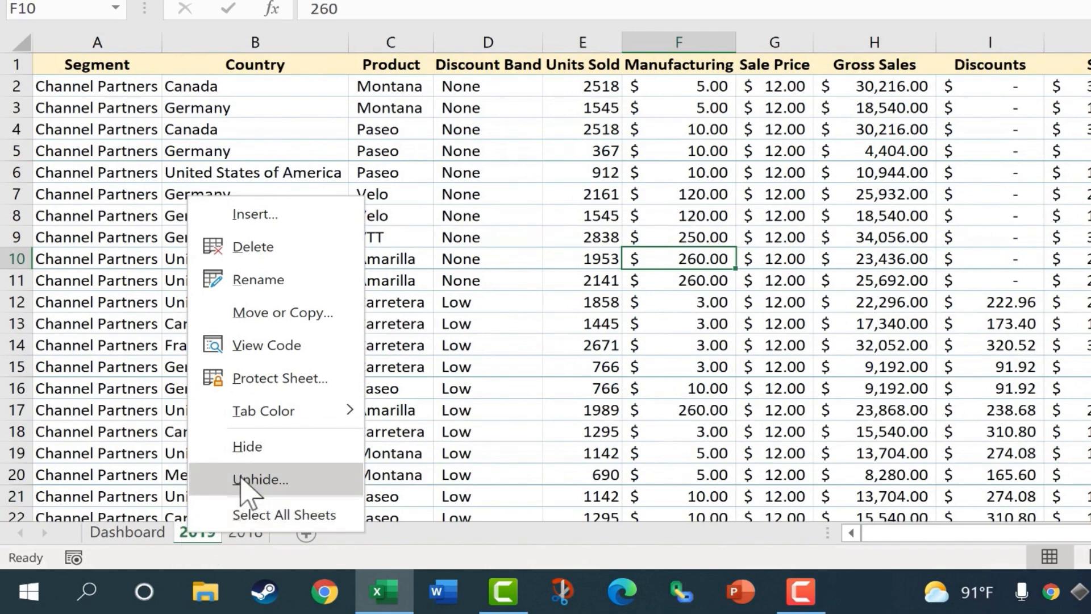
pyautogui.click(260, 479)
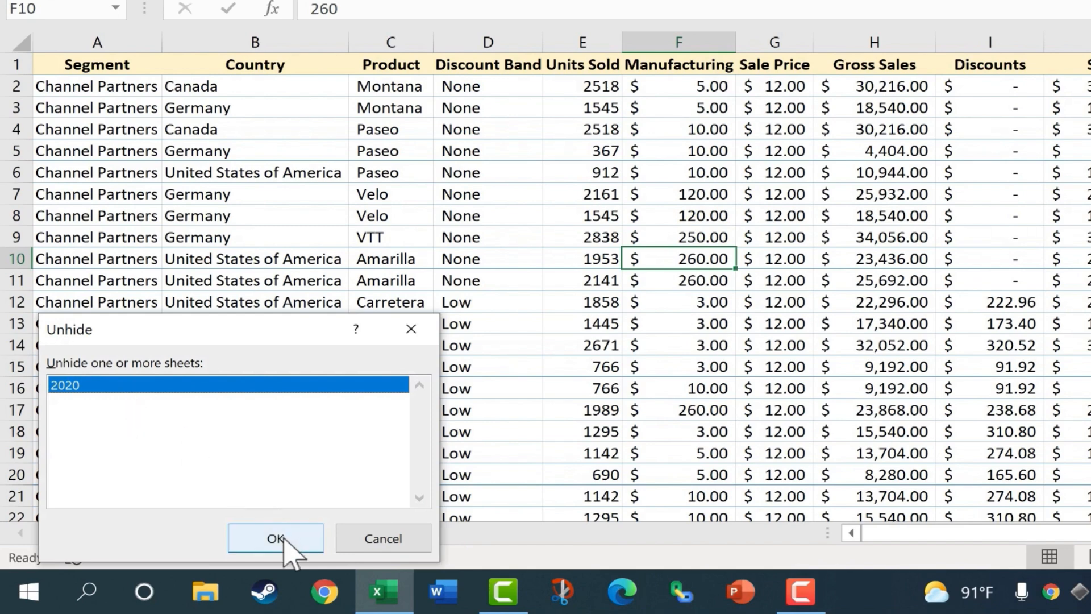
pyautogui.click(275, 538)
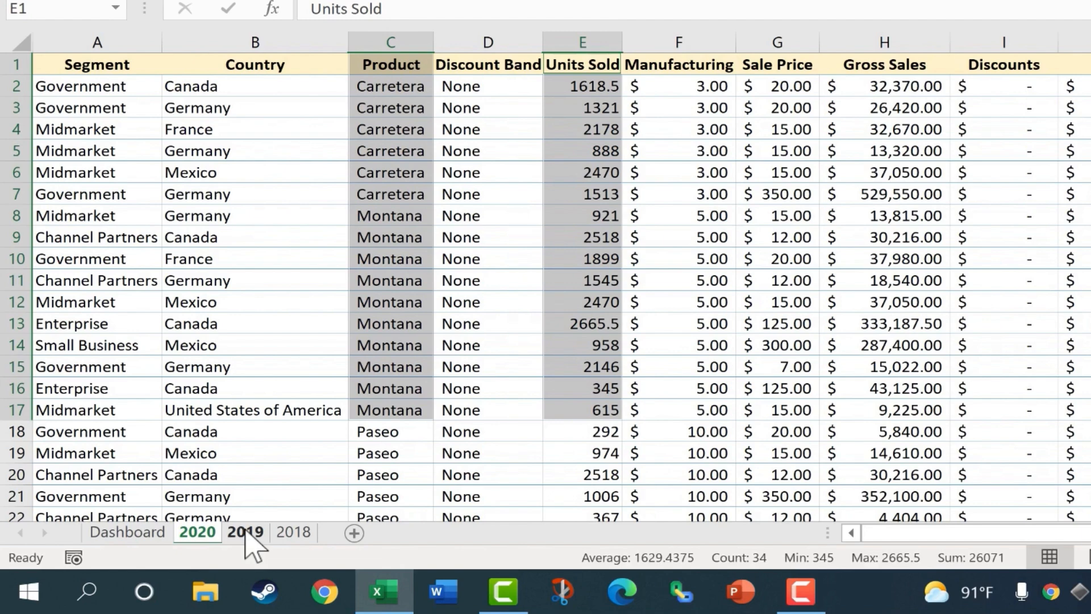
pyautogui.moveTo(246, 543)
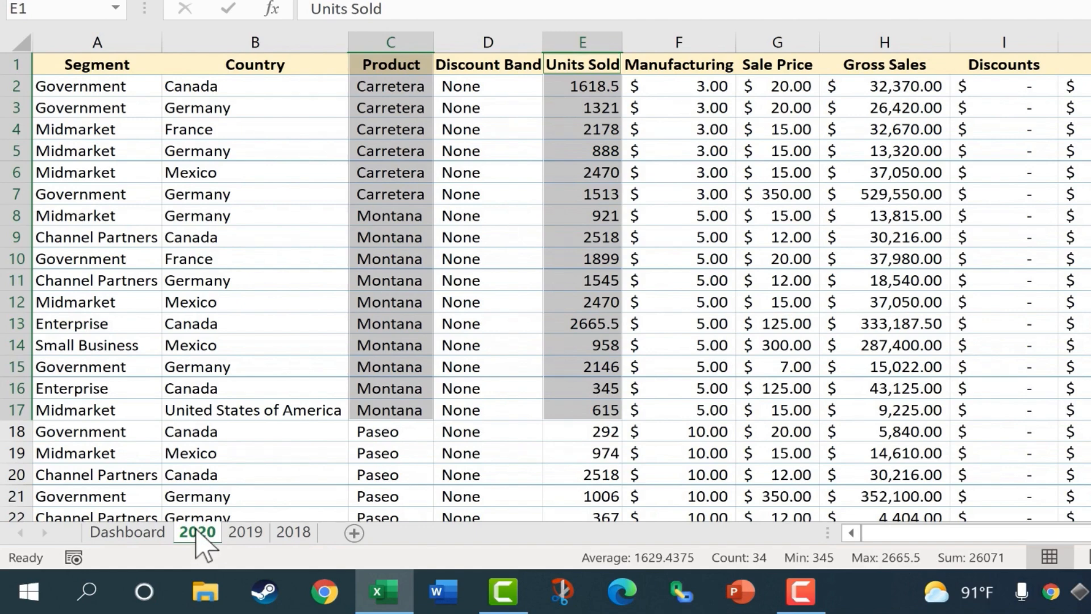
pyautogui.moveTo(209, 547)
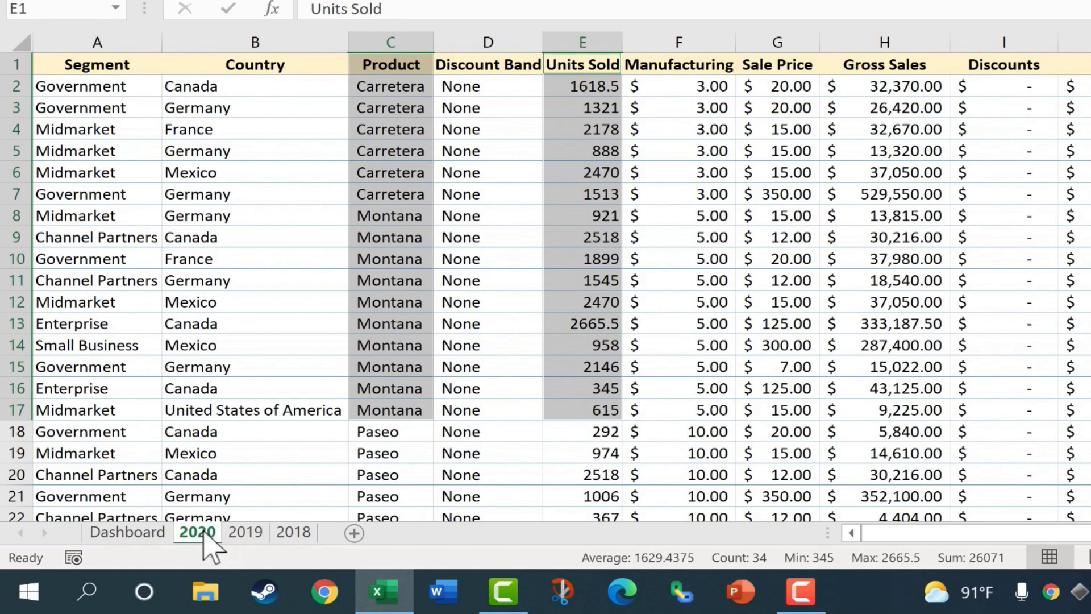
# From the 2020 tab's View Code editor, set Sheet2 and Sheet3 Visible to xlSheetVeryHidden
pyautogui.rightClick(197, 532)
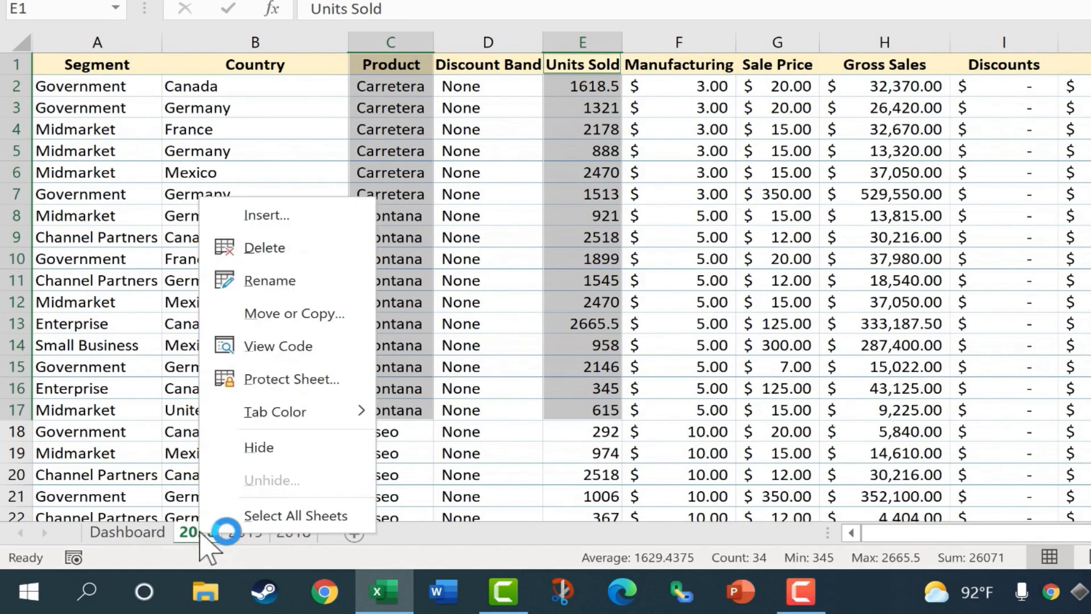
pyautogui.moveTo(278, 379)
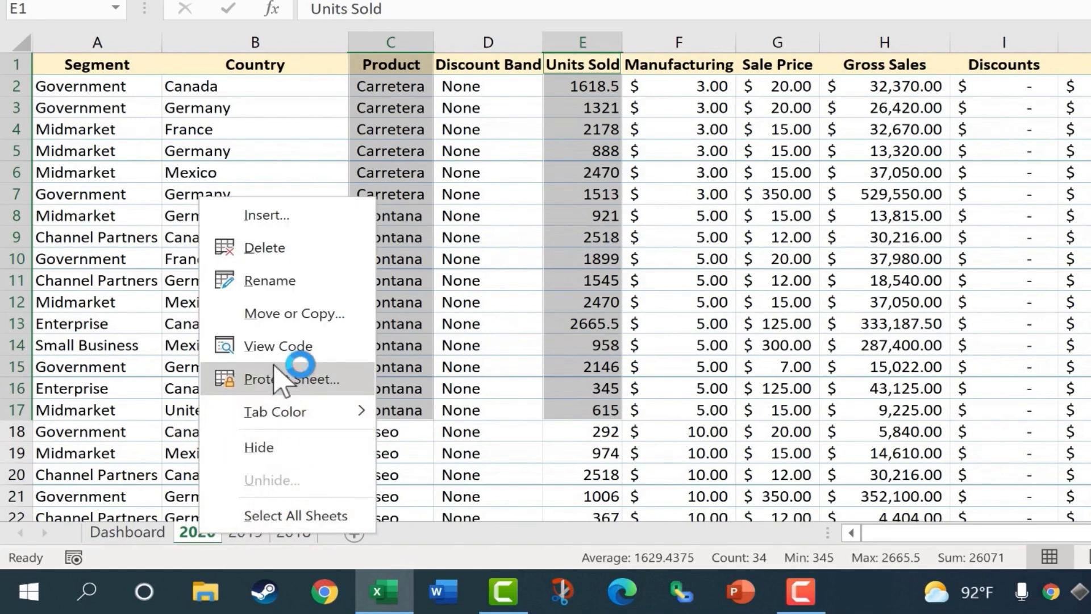
pyautogui.click(278, 346)
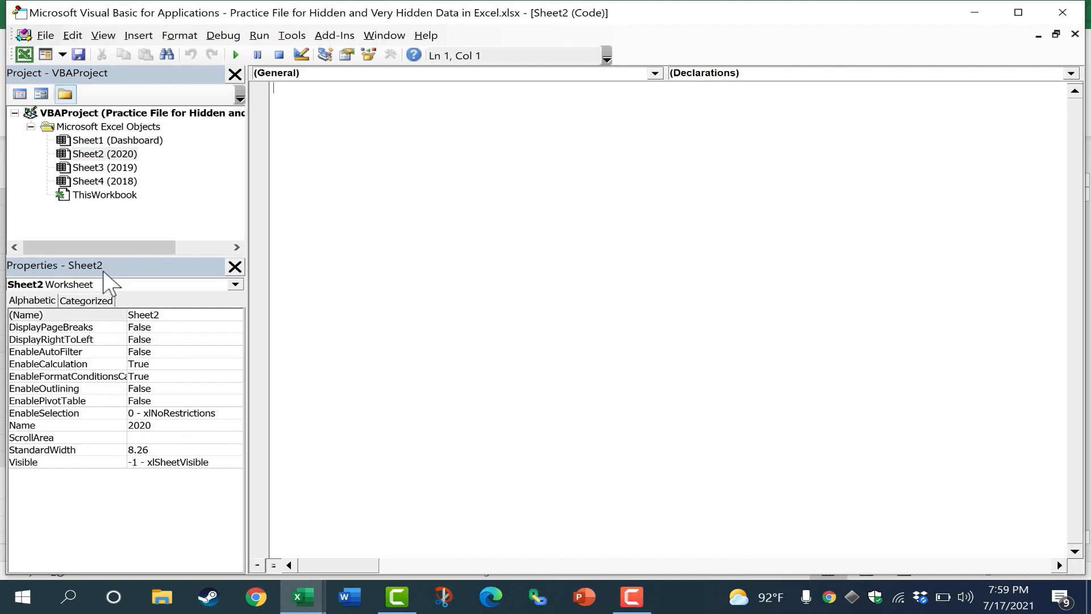
pyautogui.moveTo(143, 166)
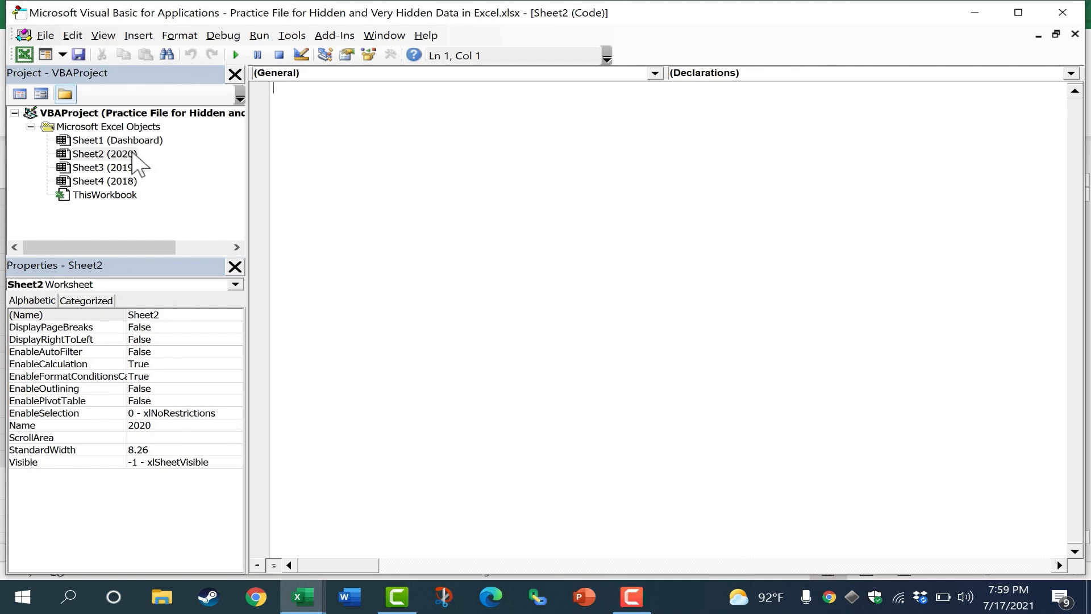
pyautogui.click(105, 154)
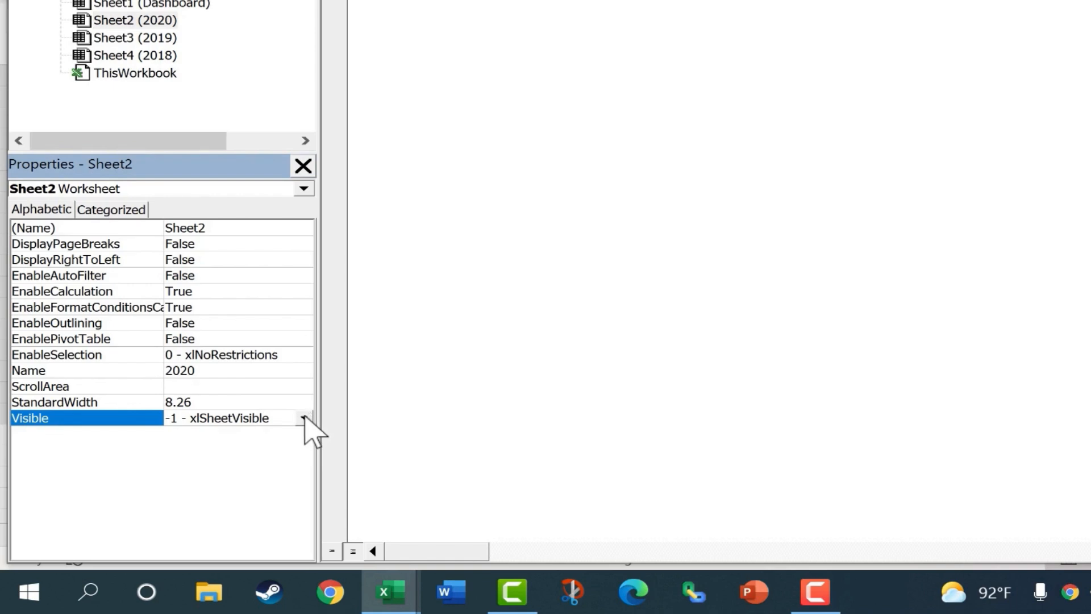
pyautogui.click(302, 417)
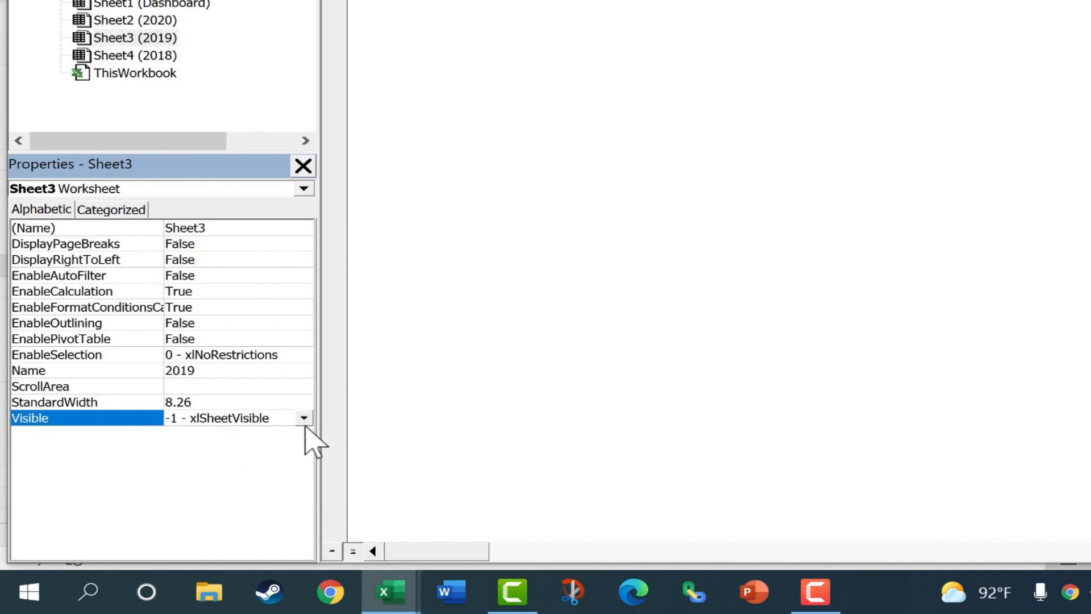
pyautogui.click(302, 417)
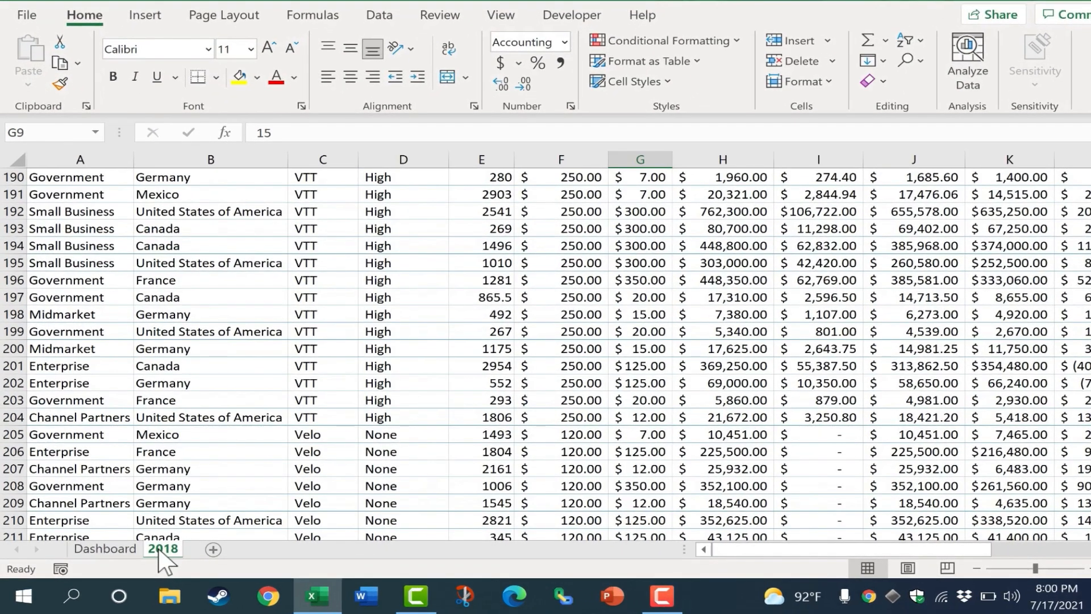
# Unhide the 2020 sheet, switch to it and bring up its tab options
pyautogui.rightClick(162, 547)
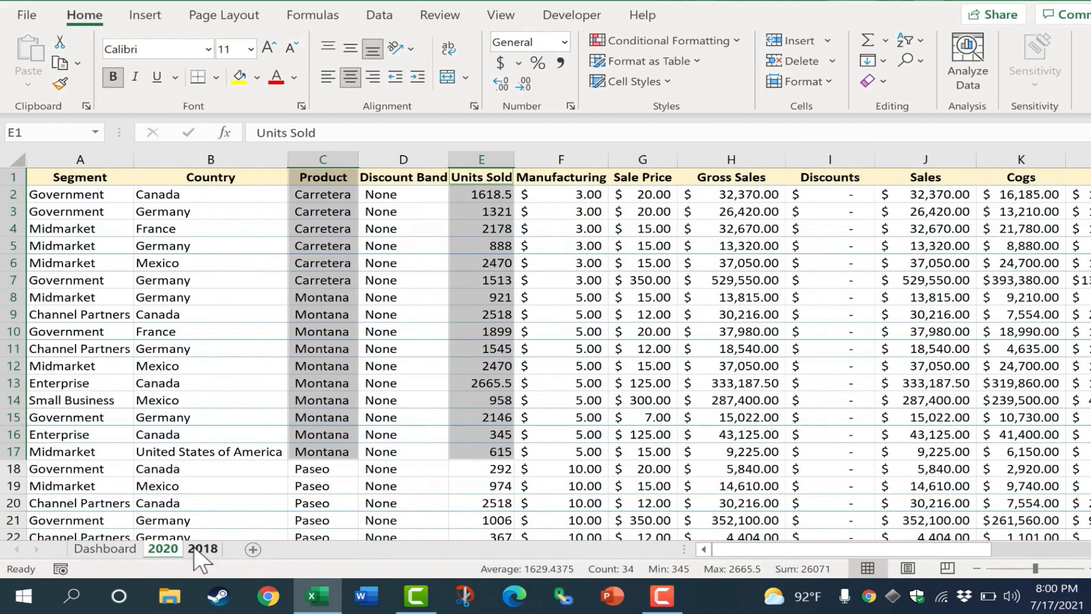
pyautogui.click(163, 547)
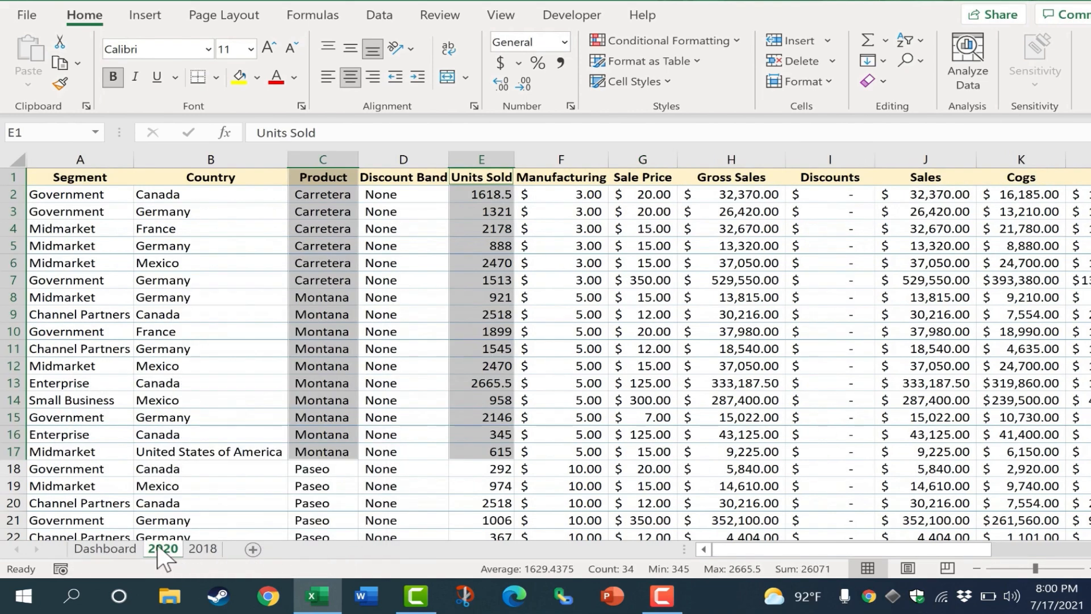
pyautogui.rightClick(163, 548)
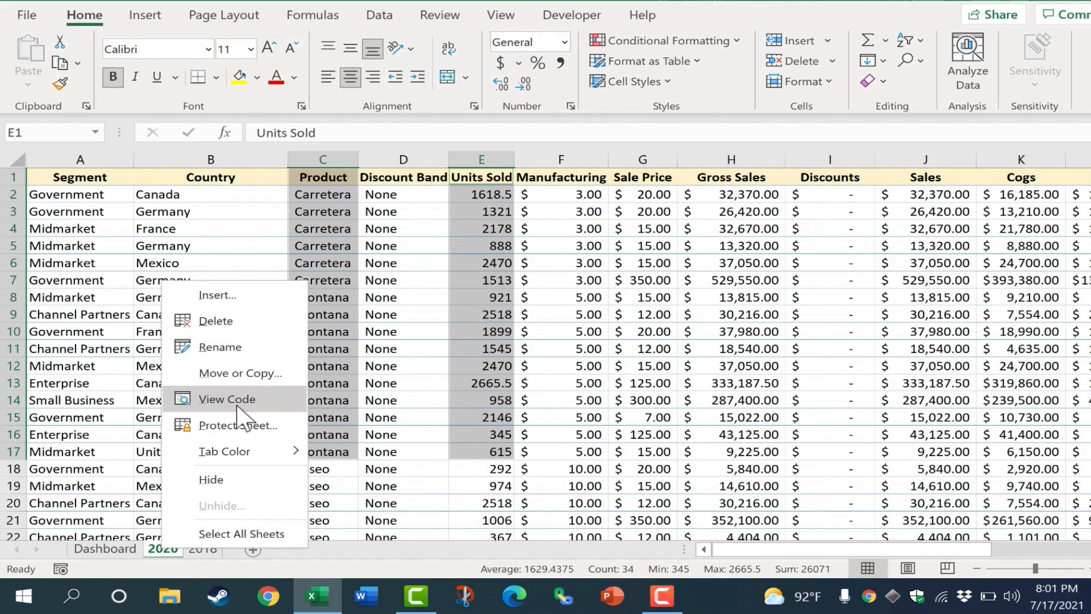
# In the VBA Properties window, set Sheet2 (2020) Visible to 2 - xlSheetVeryHidden
pyautogui.click(227, 399)
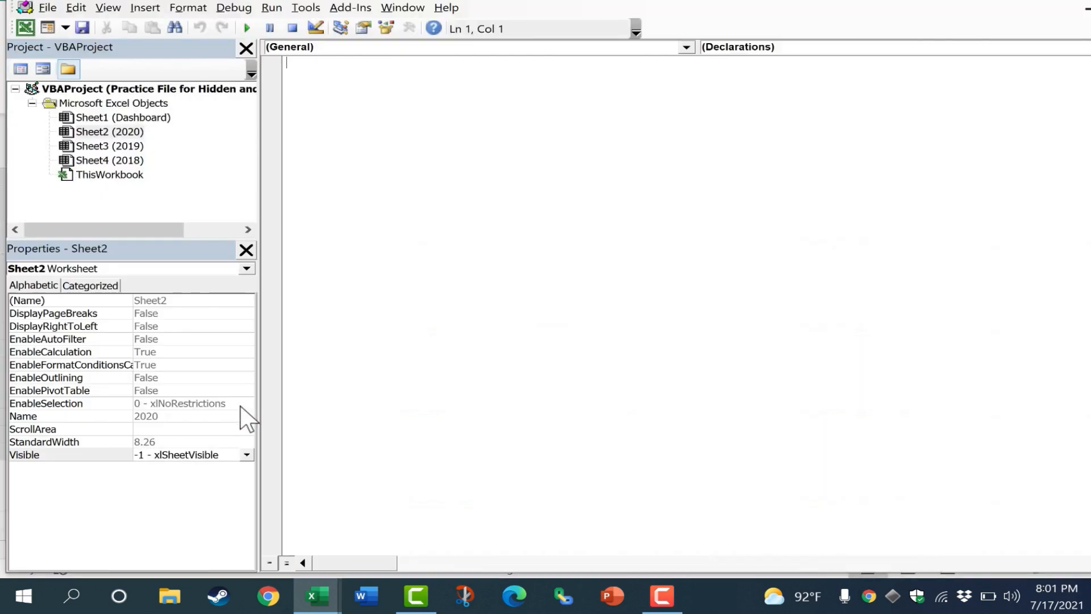
pyautogui.click(109, 132)
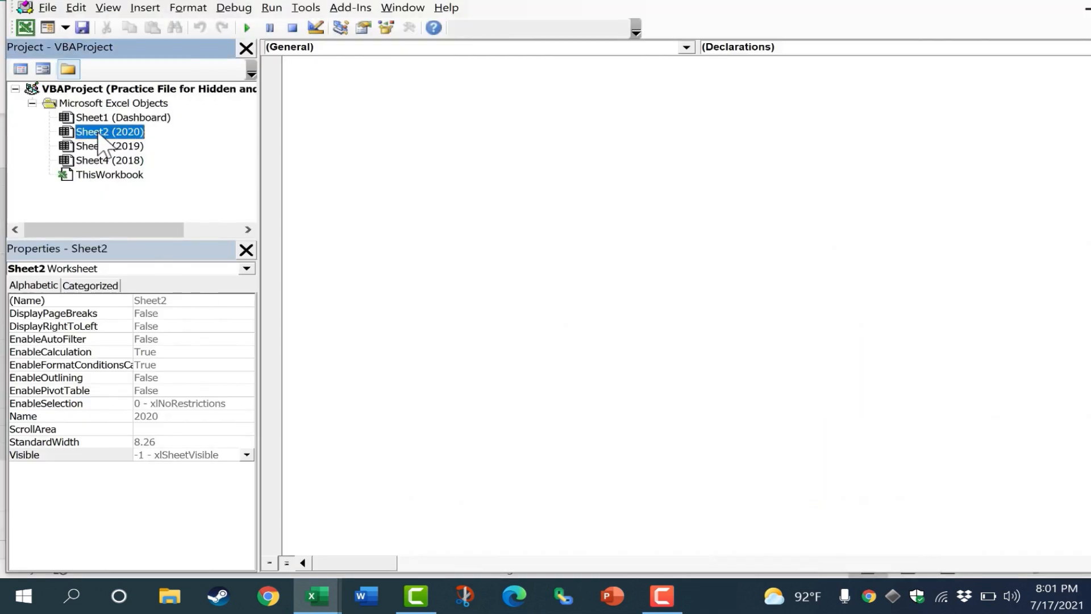
pyautogui.click(246, 455)
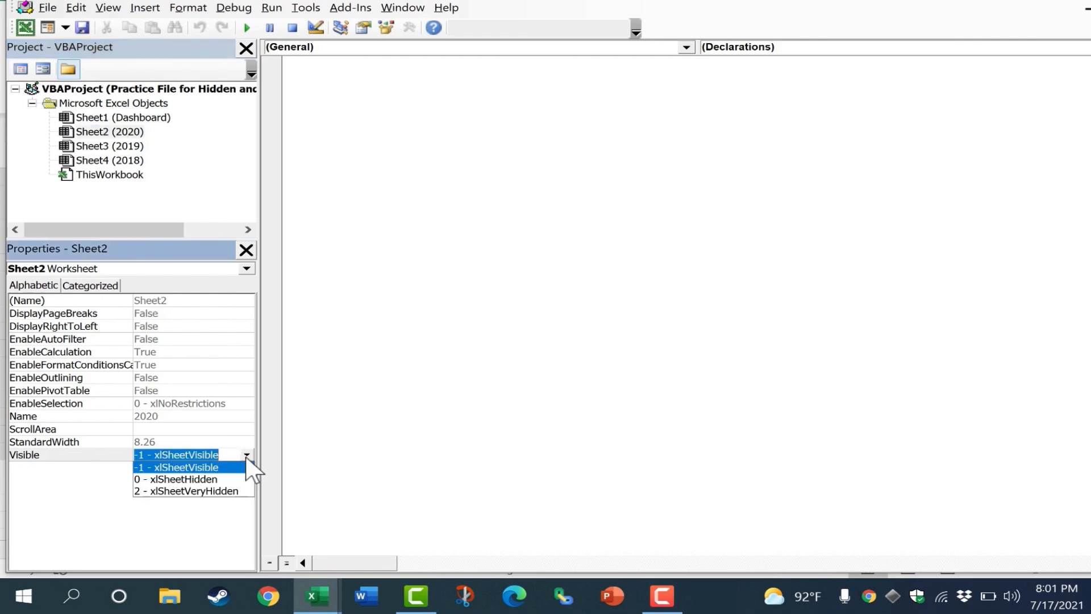
pyautogui.click(109, 160)
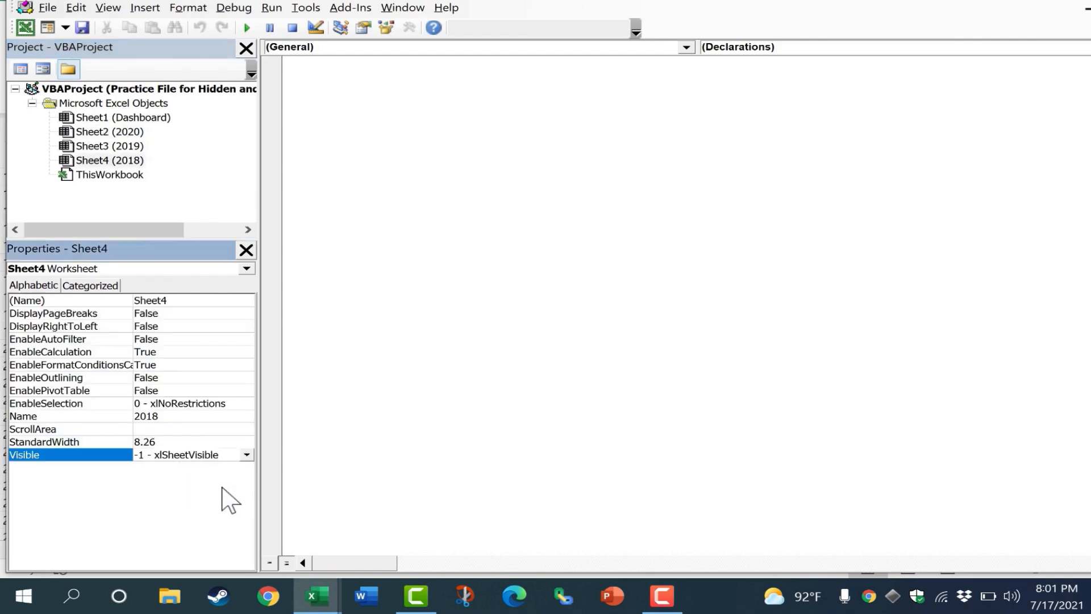
pyautogui.click(109, 132)
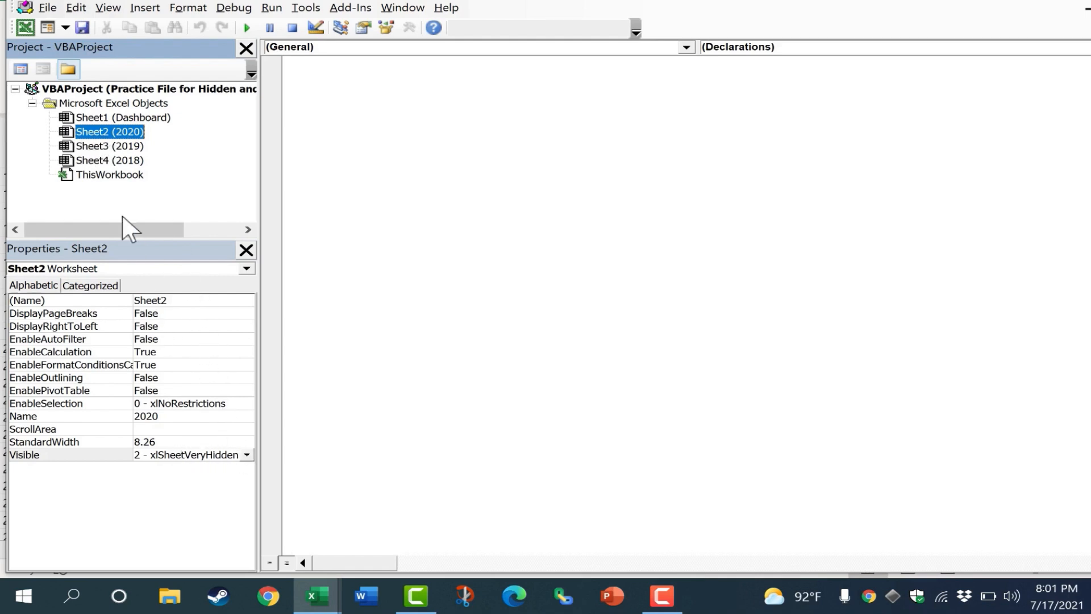
# Make the 2019 and 2018 sheets very hidden too, then close the VBA editor
pyautogui.click(109, 147)
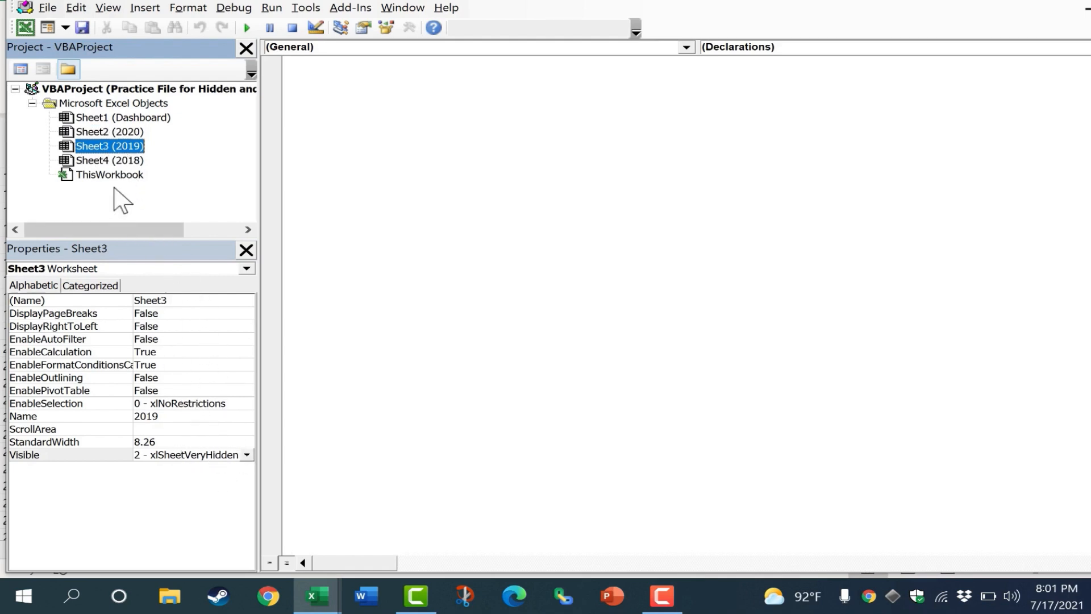
pyautogui.click(109, 160)
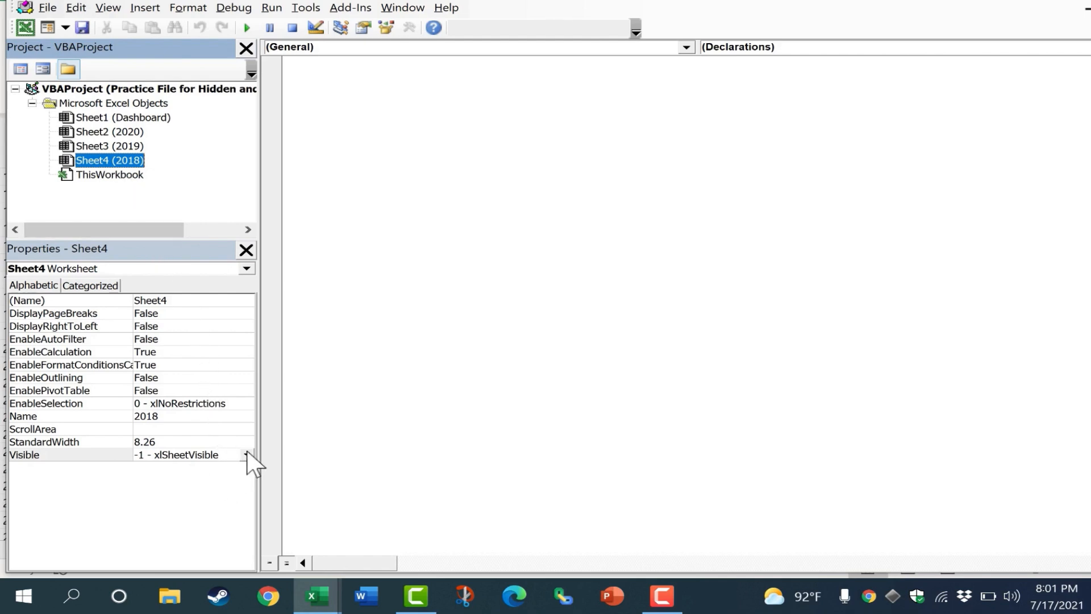
pyautogui.click(122, 121)
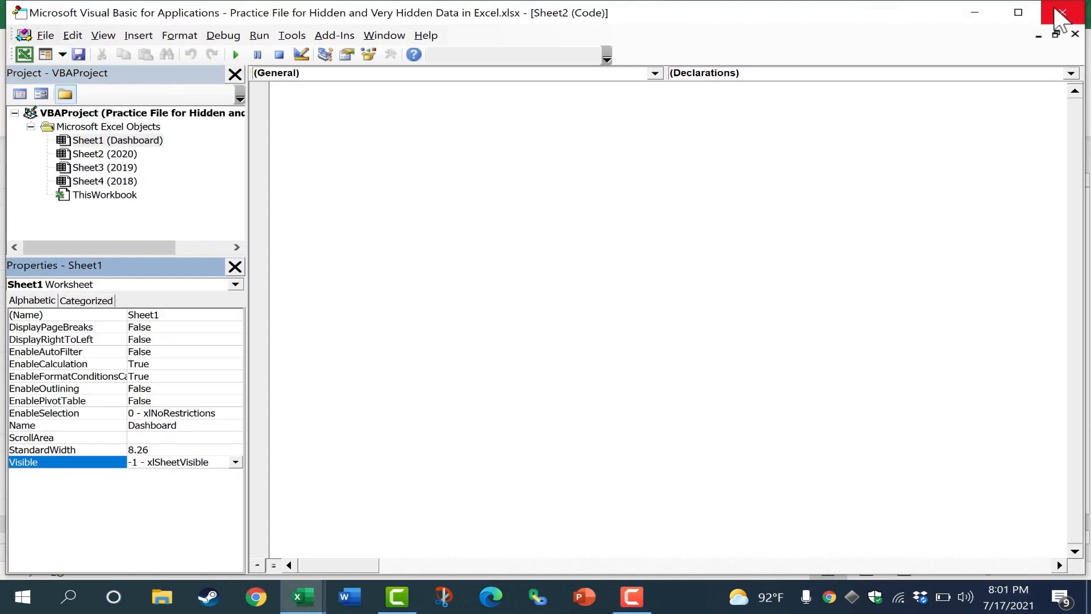
pyautogui.click(1060, 13)
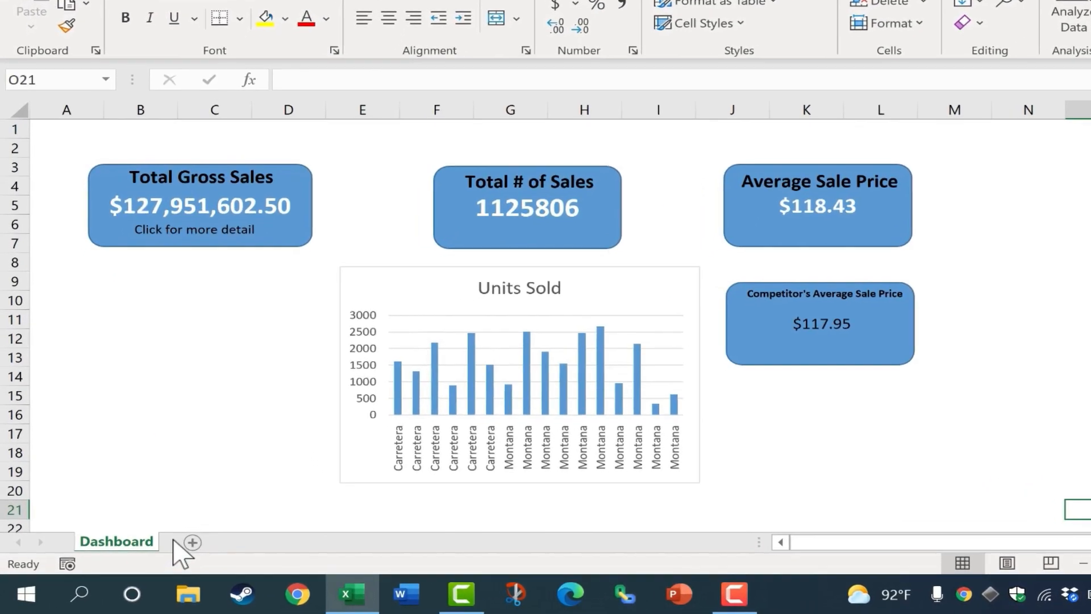
pyautogui.rightClick(116, 541)
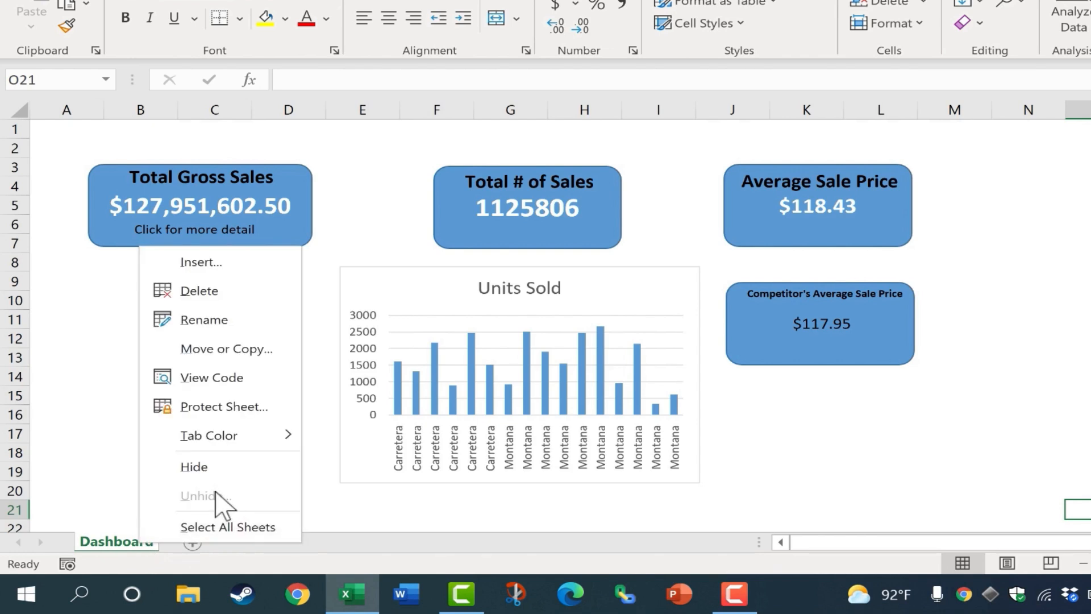
pyautogui.moveTo(227, 526)
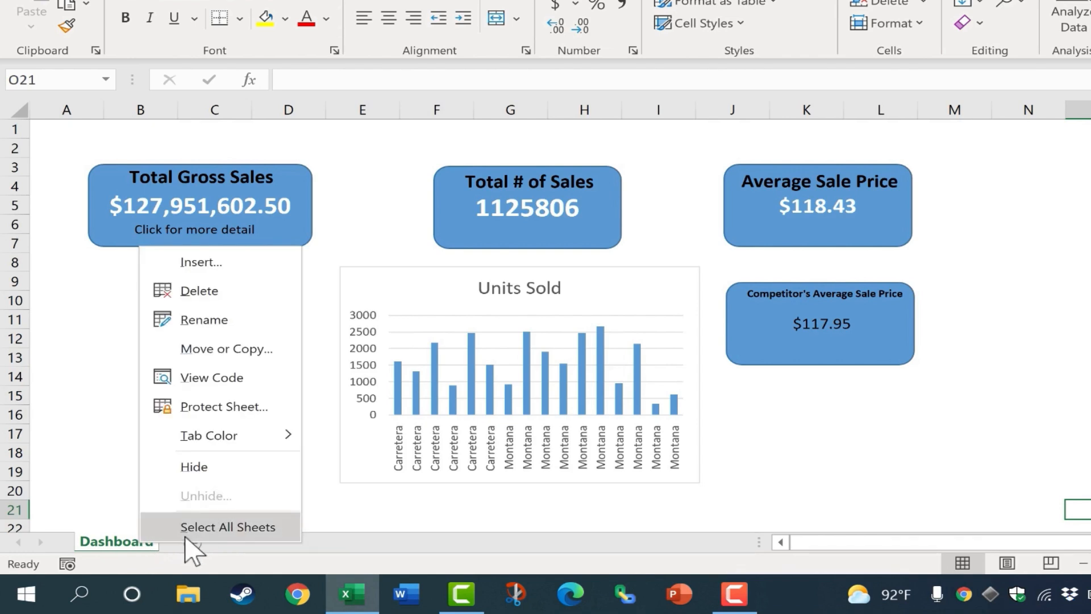
pyautogui.moveTo(223, 377)
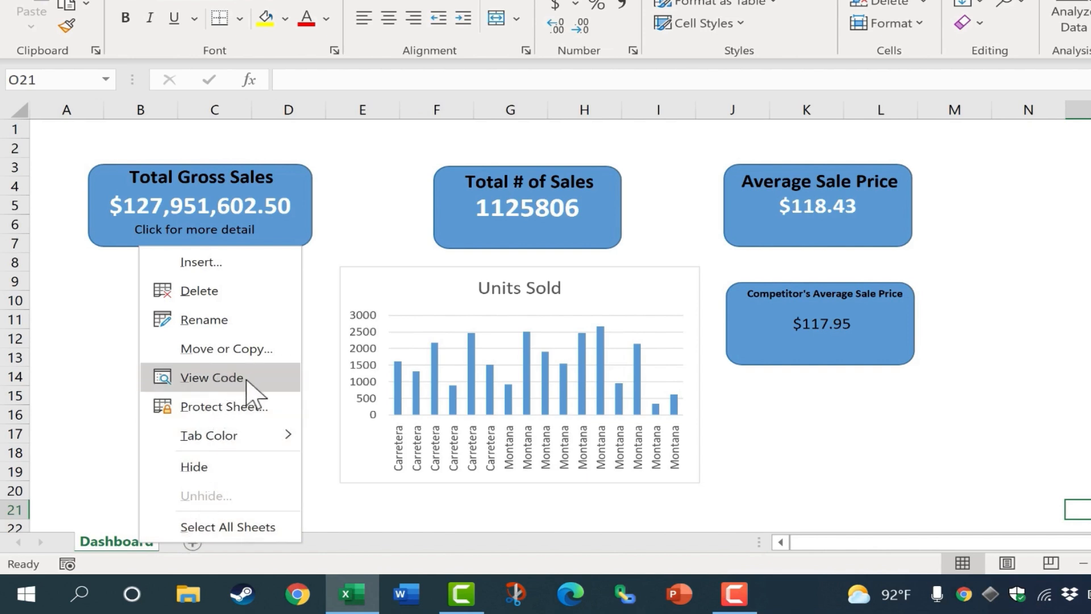
pyautogui.click(211, 377)
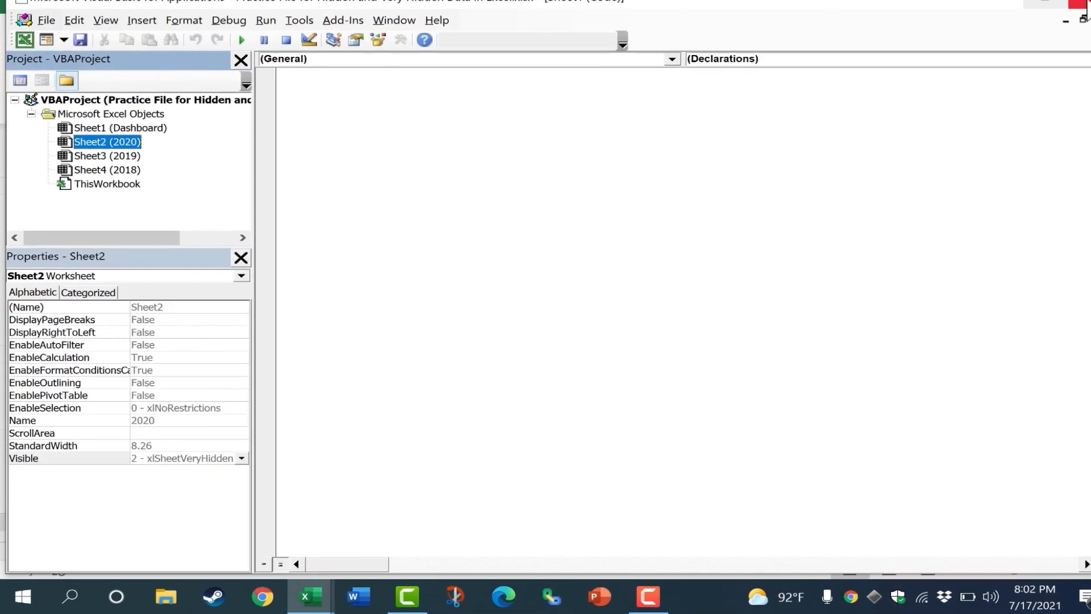
pyautogui.click(311, 595)
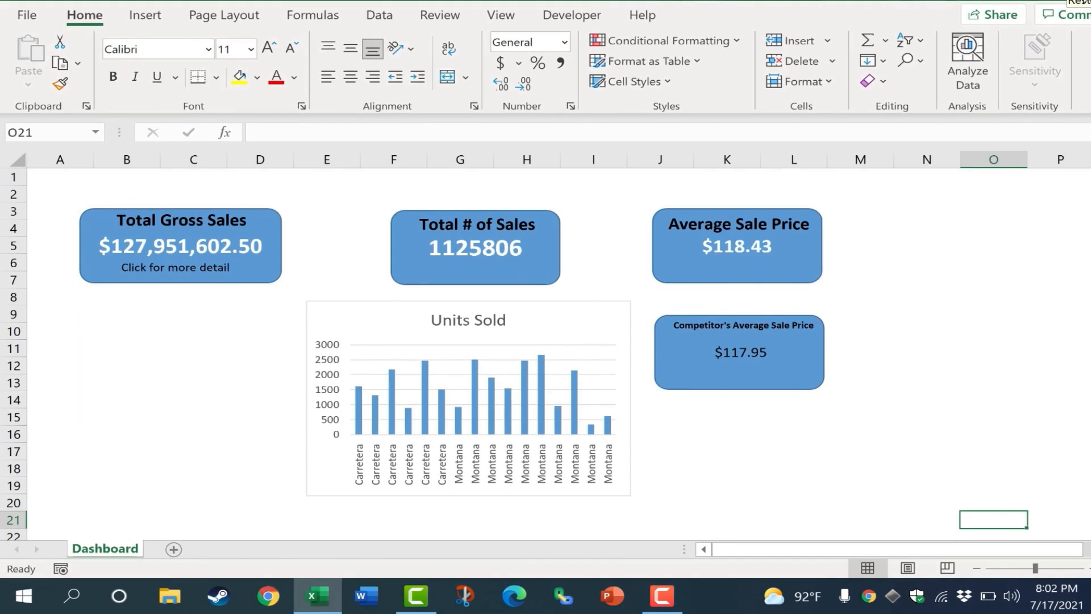
pyautogui.moveTo(167, 498)
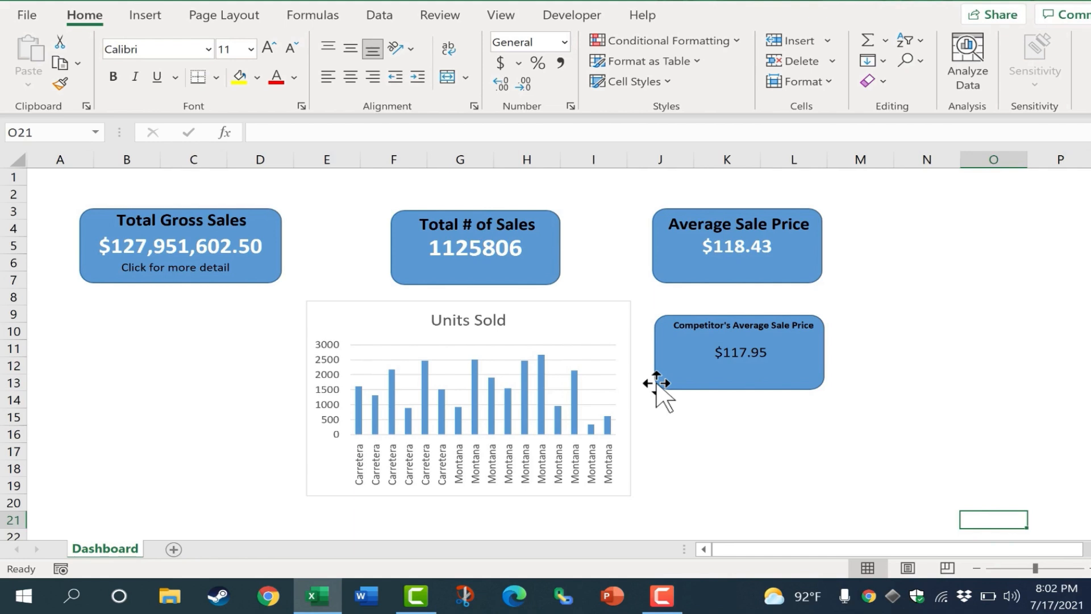
# Via View Code from the Dashboard tab, set Sheet2 (2020) Visible to -1 - xlSheetVisible and close the editor
pyautogui.click(475, 246)
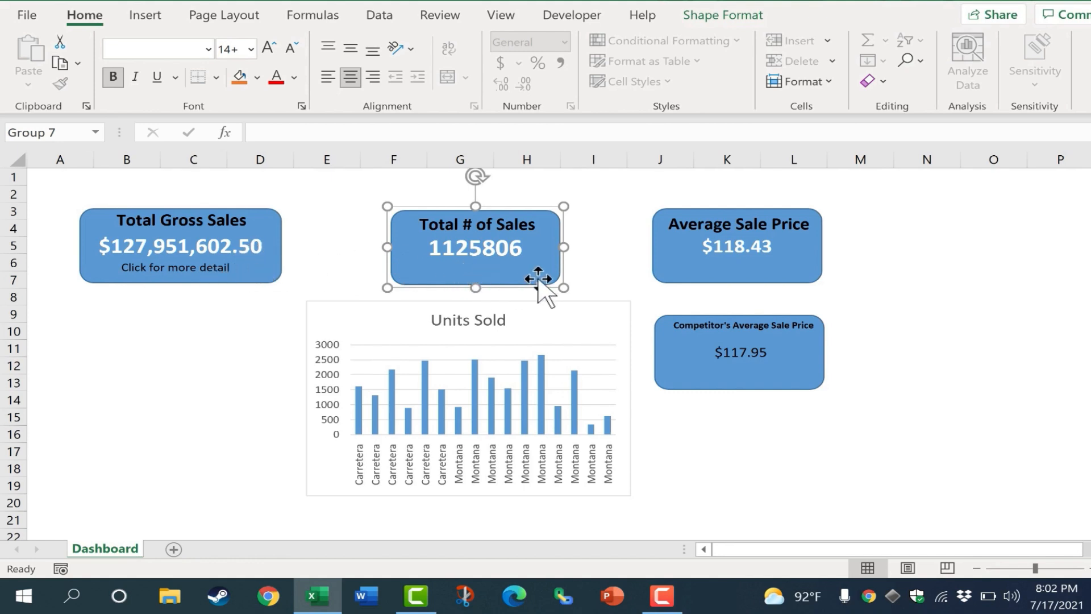
pyautogui.moveTo(779, 450)
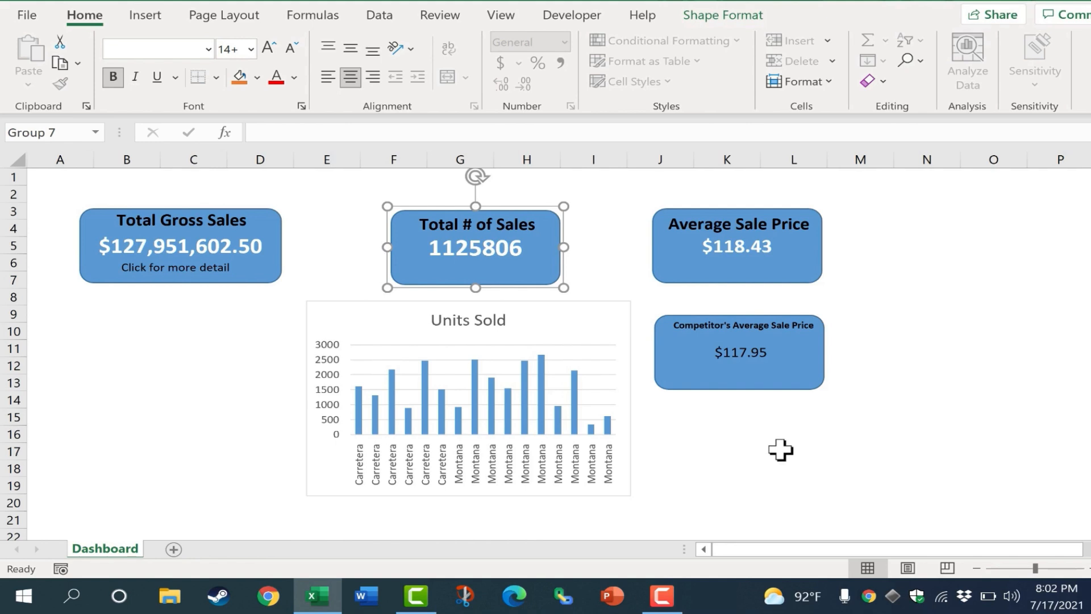
pyautogui.moveTo(557, 246)
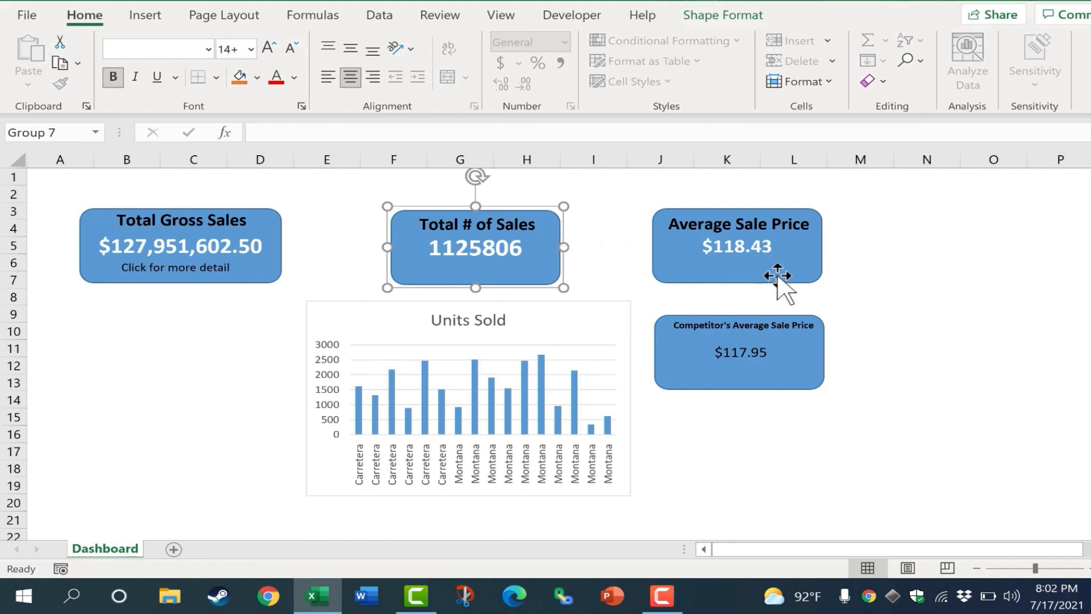
pyautogui.moveTo(452, 331)
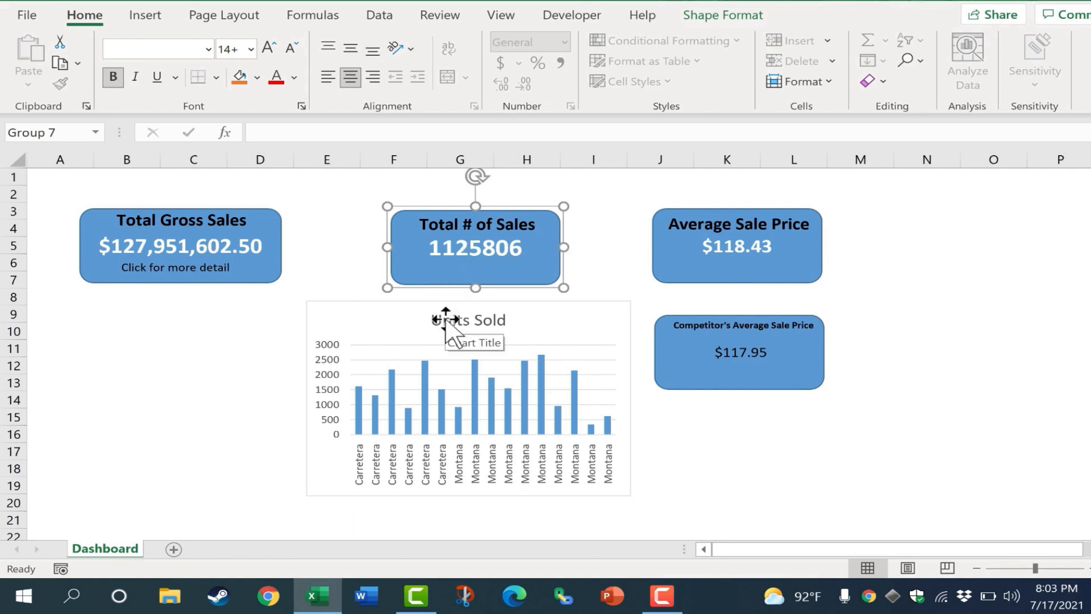
pyautogui.moveTo(880, 253)
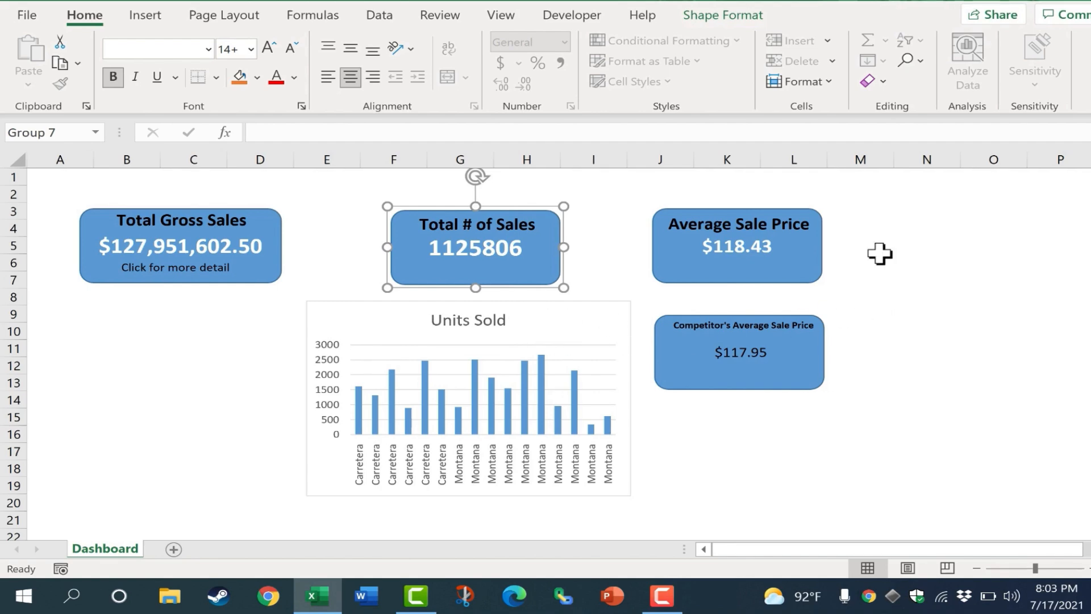
pyautogui.moveTo(135, 560)
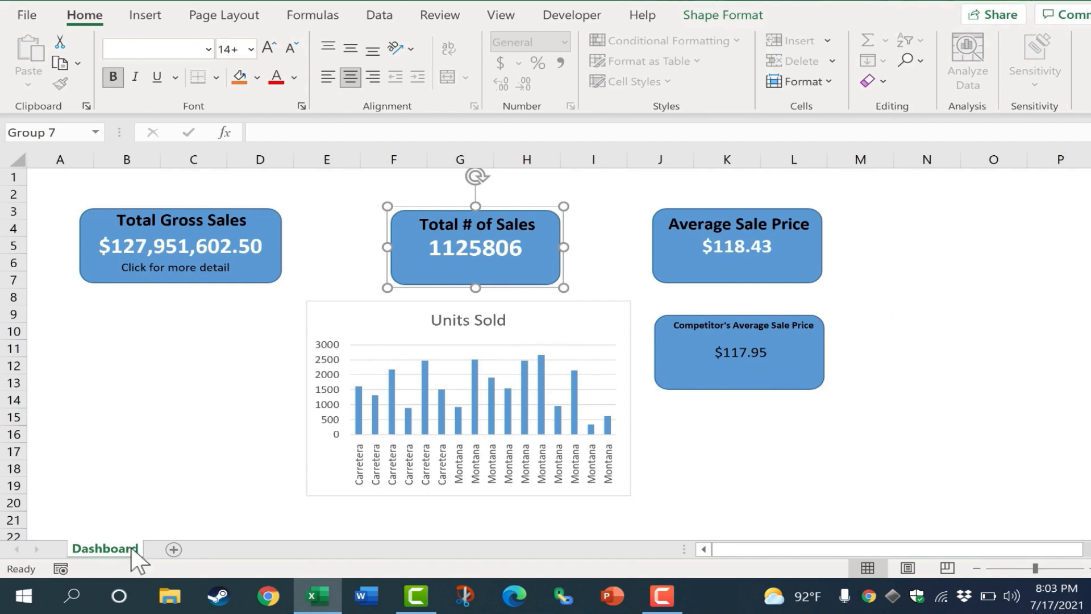
pyautogui.rightClick(104, 548)
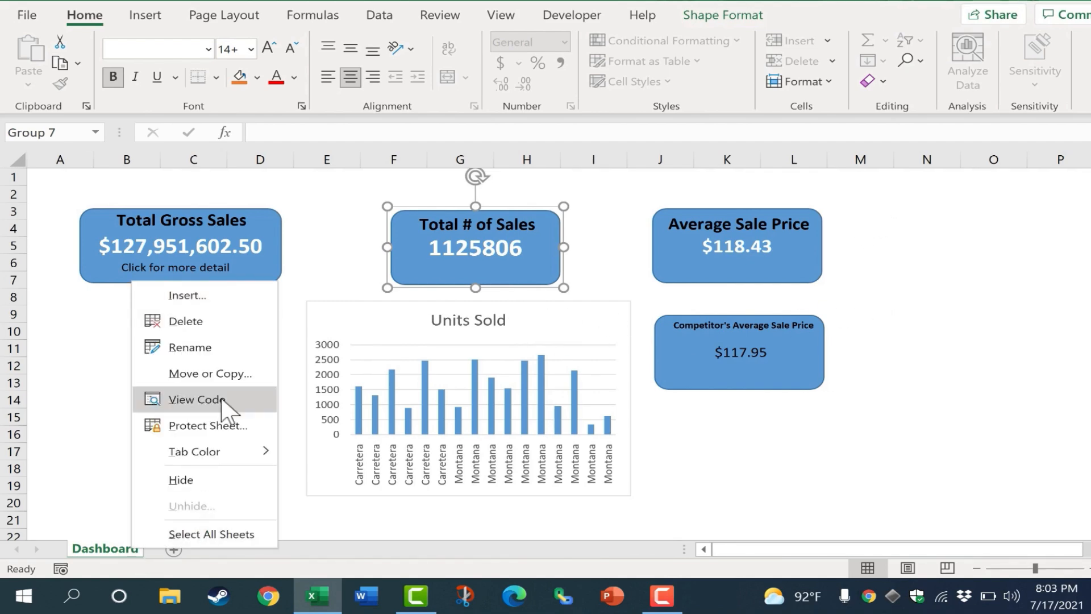
pyautogui.click(197, 399)
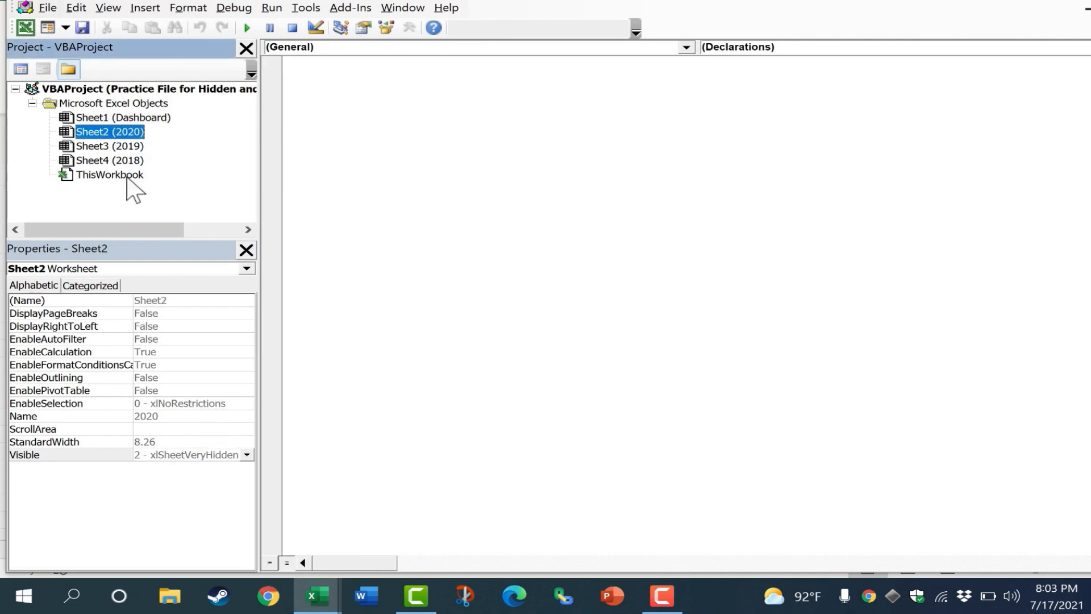
pyautogui.click(246, 455)
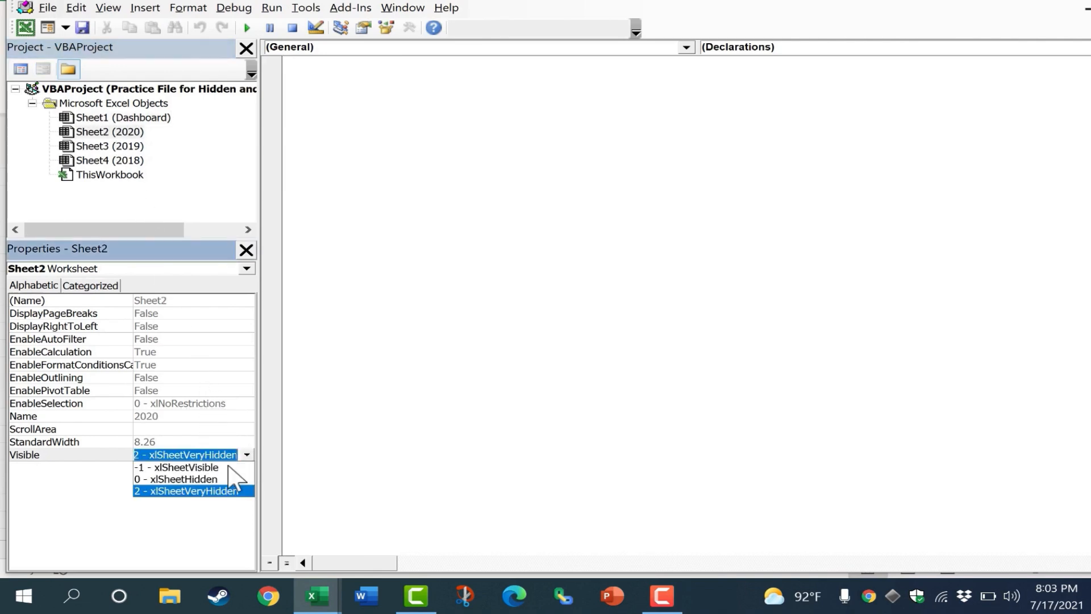
pyautogui.click(177, 467)
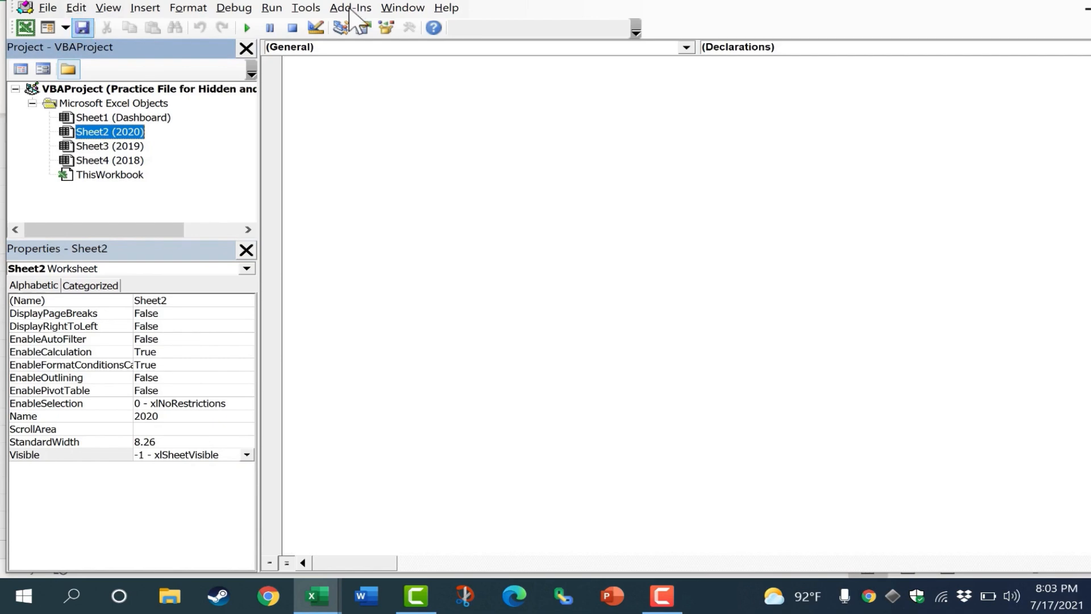
pyautogui.click(314, 595)
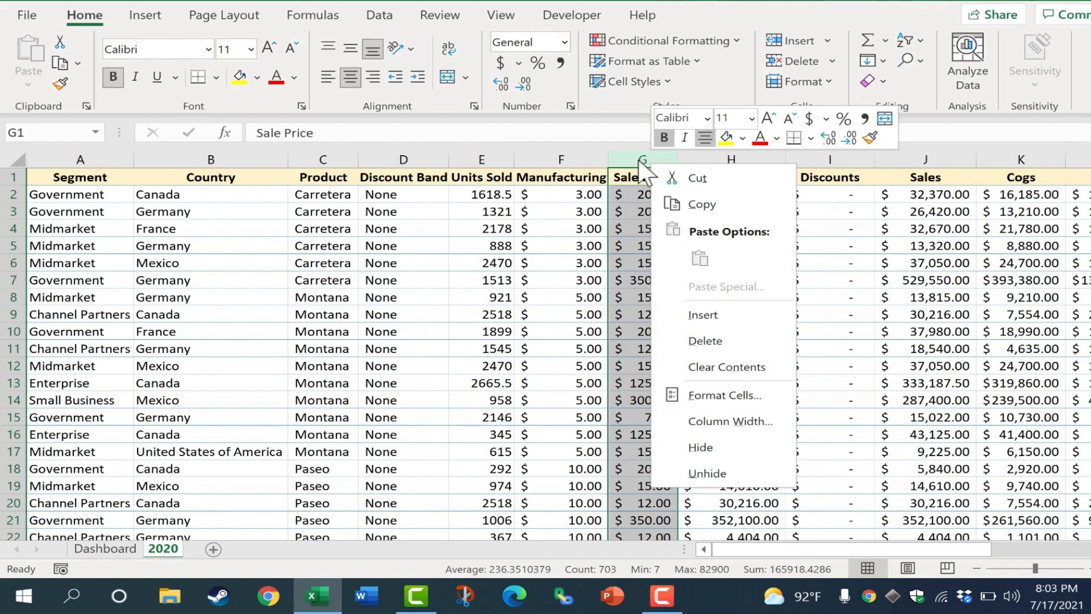
pyautogui.moveTo(724, 448)
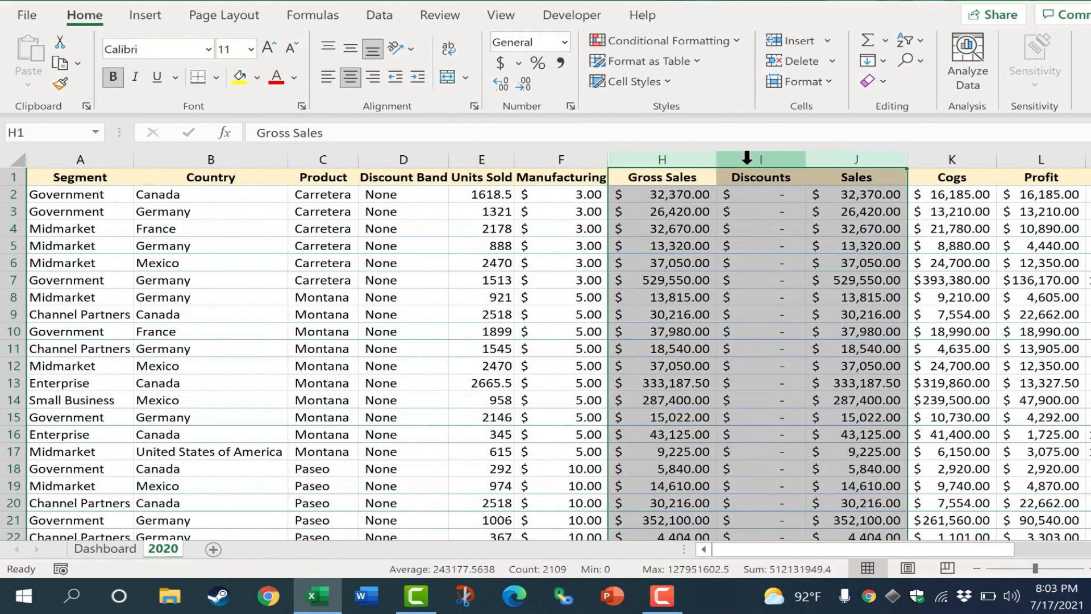
# Hide the Gross Sales, Discounts and Sales columns (H:J) on the 2020 sheet
pyautogui.rightClick(761, 159)
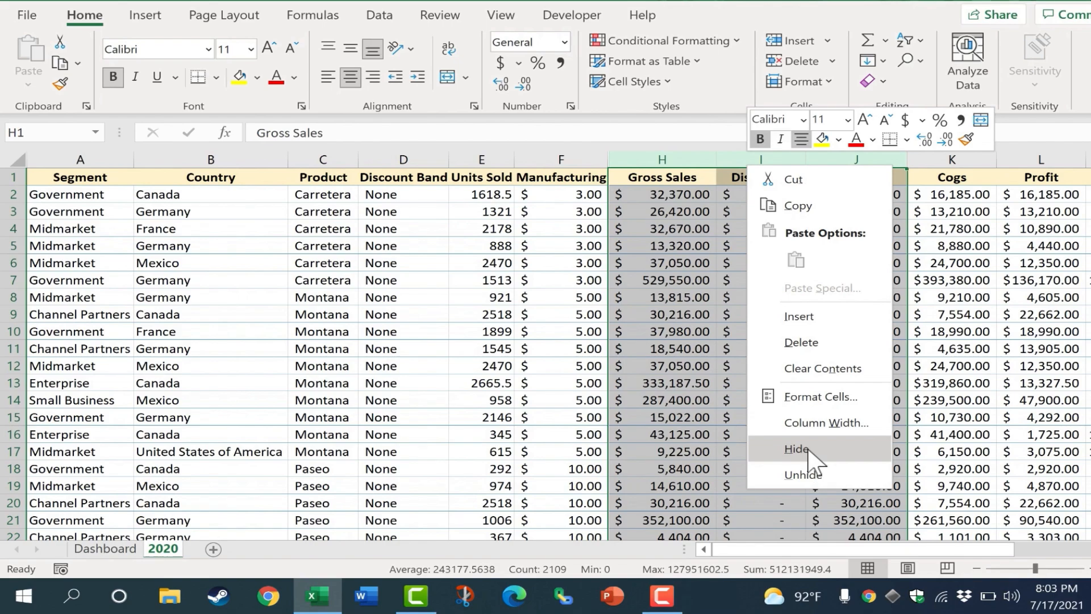
pyautogui.click(794, 447)
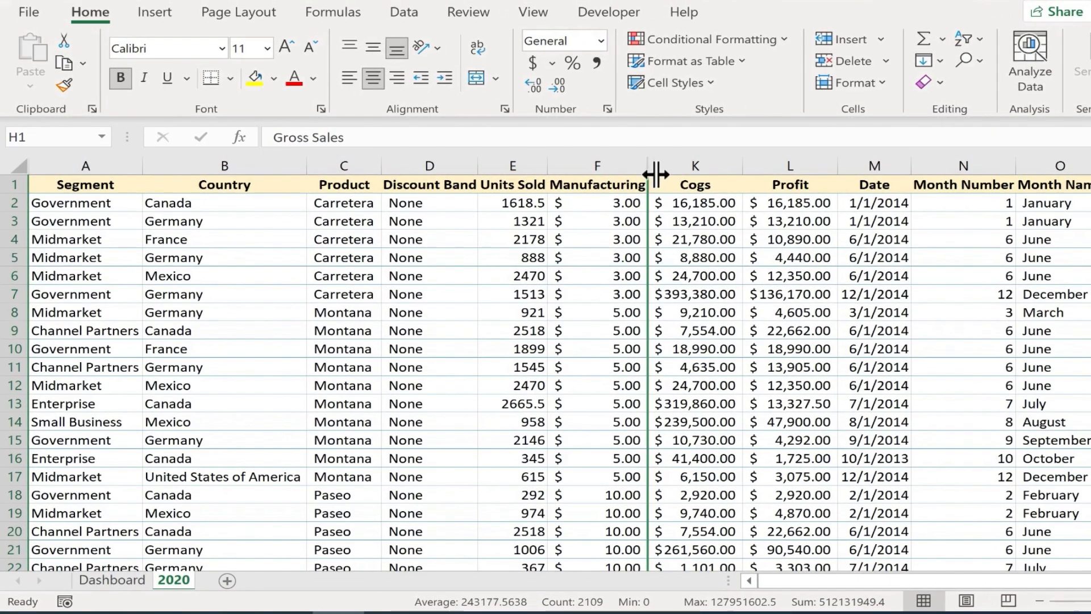
pyautogui.click(694, 165)
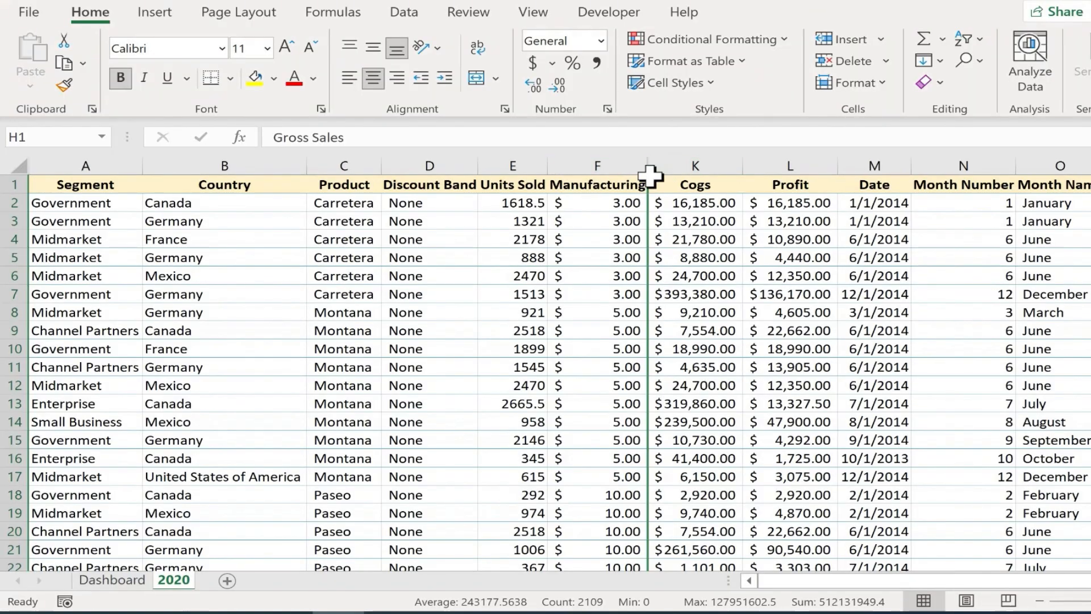
# Select Manufacturing through Cogs and unhide the hidden columns between them
pyautogui.click(596, 166)
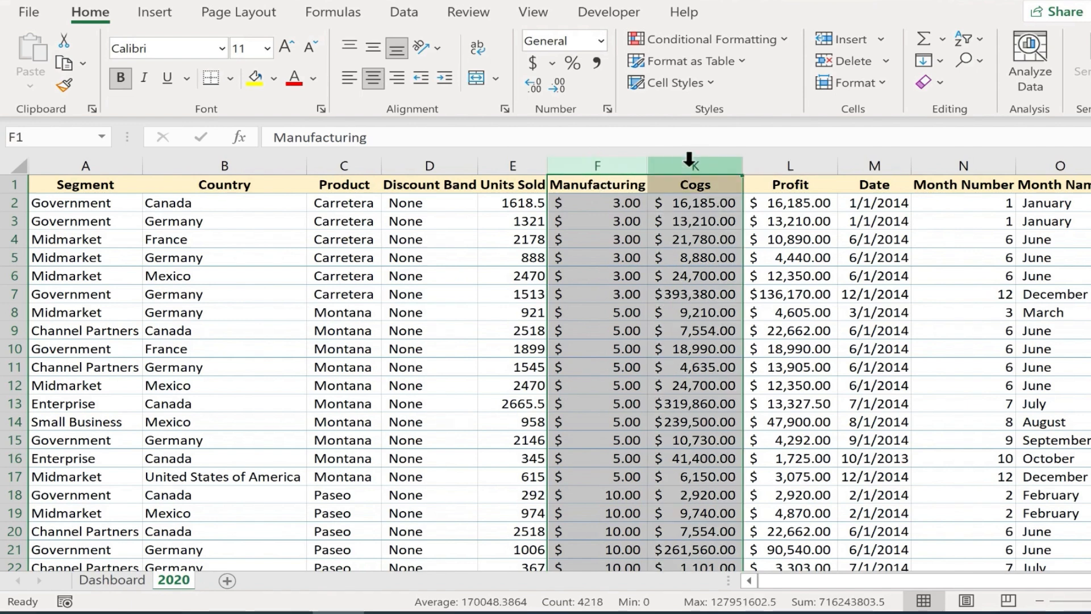
pyautogui.rightClick(694, 166)
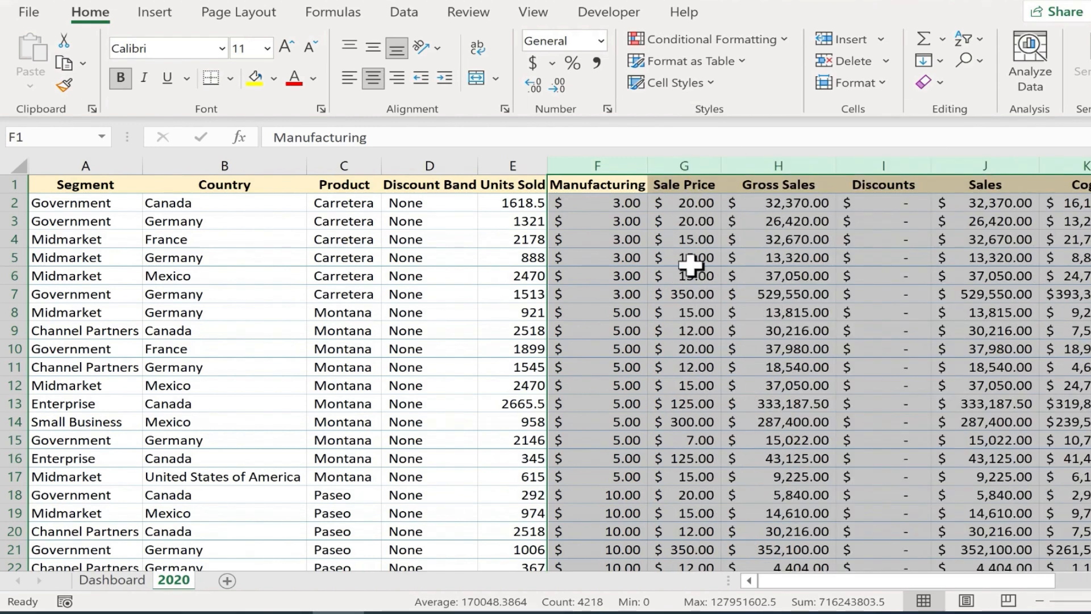
pyautogui.moveTo(658, 209)
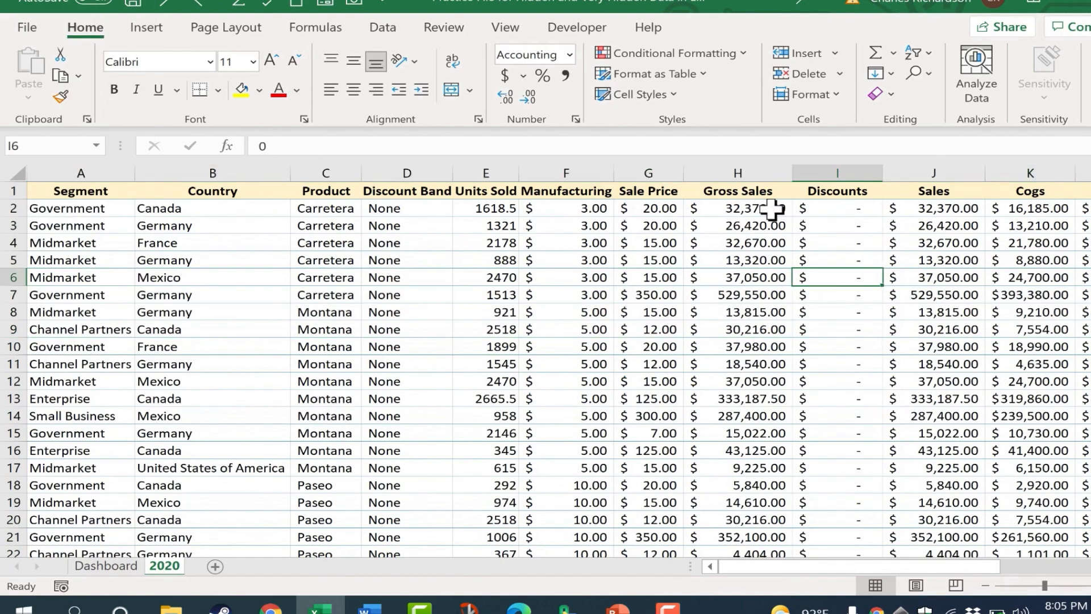
pyautogui.moveTo(736, 208); pyautogui.dragTo(736, 311)
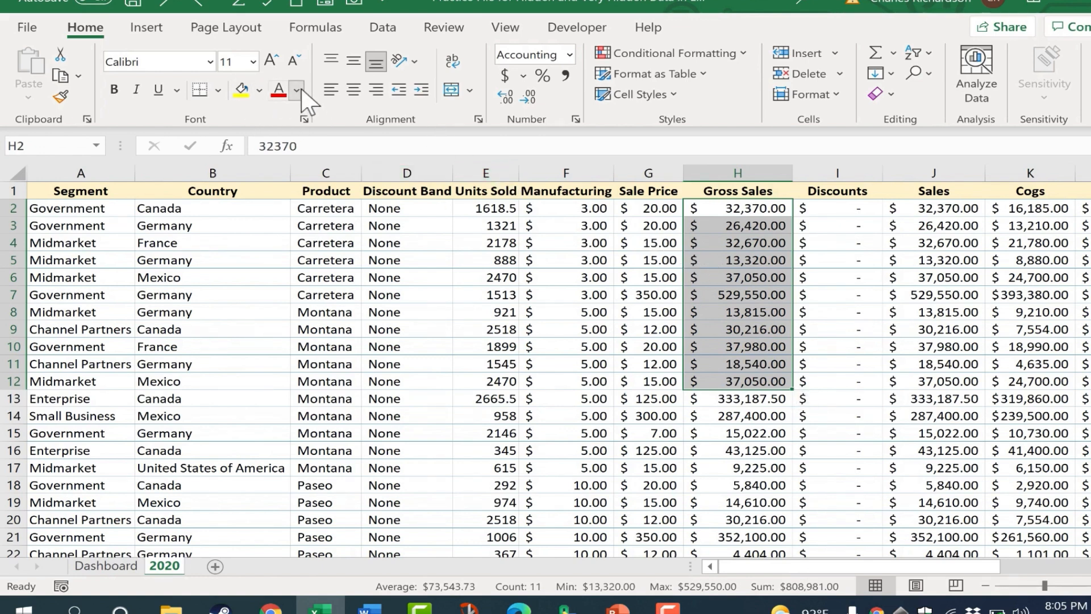
pyautogui.click(296, 91)
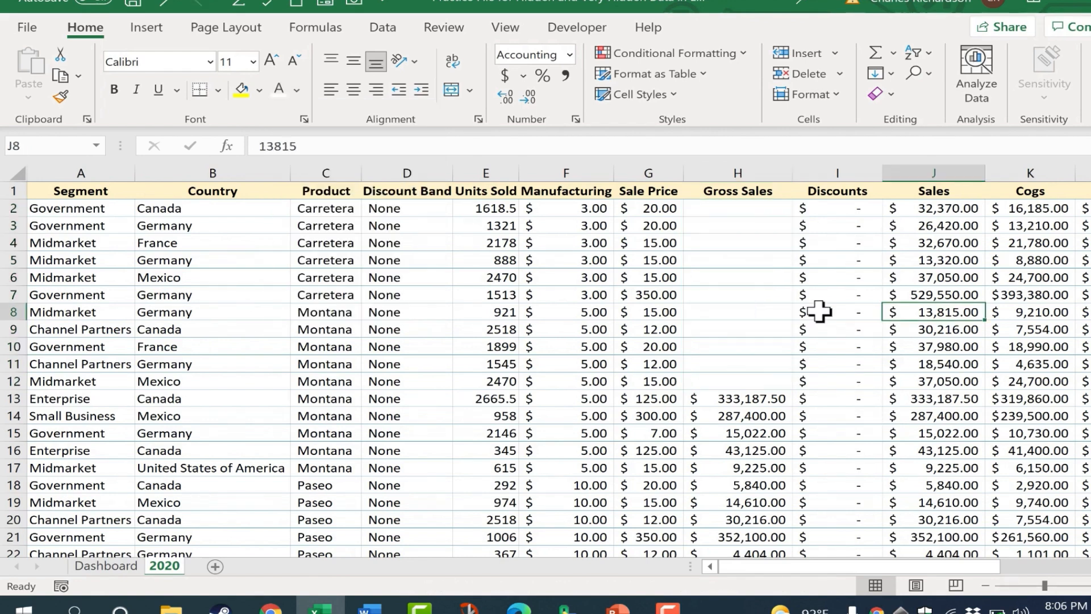
pyautogui.moveTo(745, 239)
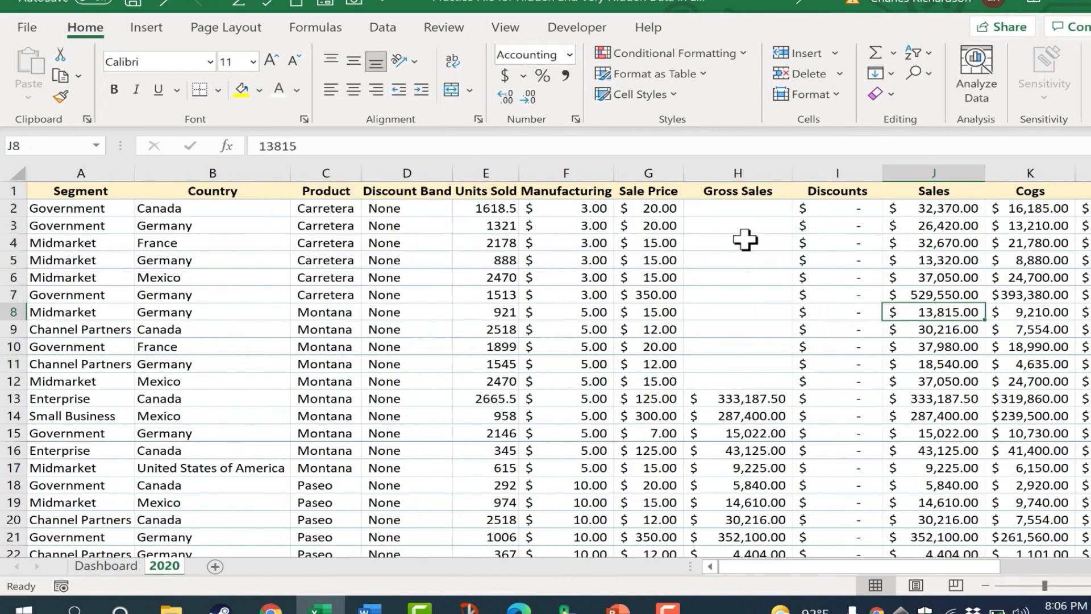
pyautogui.click(737, 277)
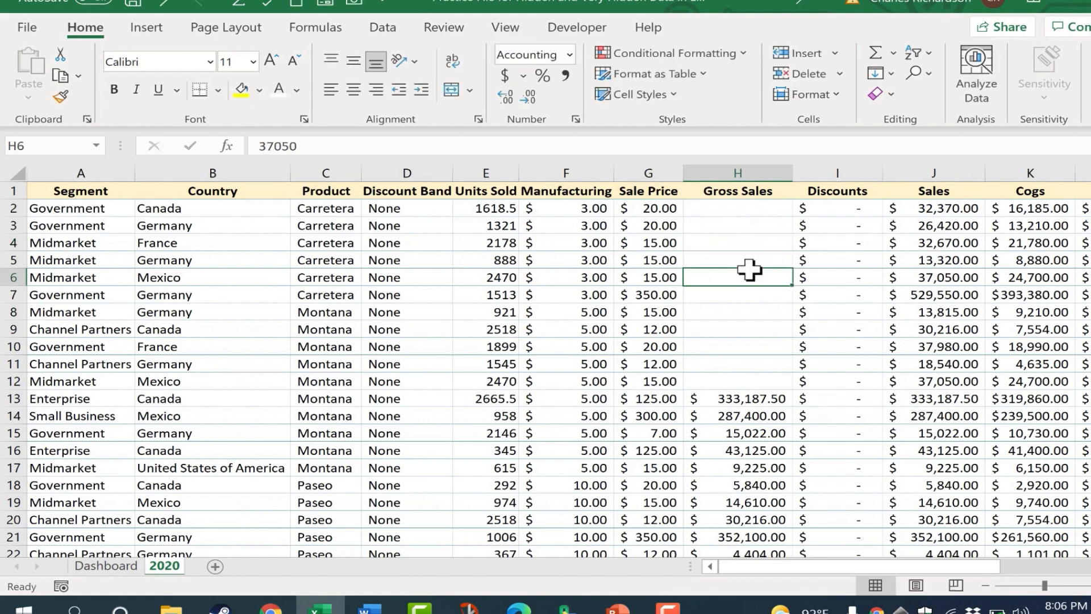
pyautogui.moveTo(278, 146)
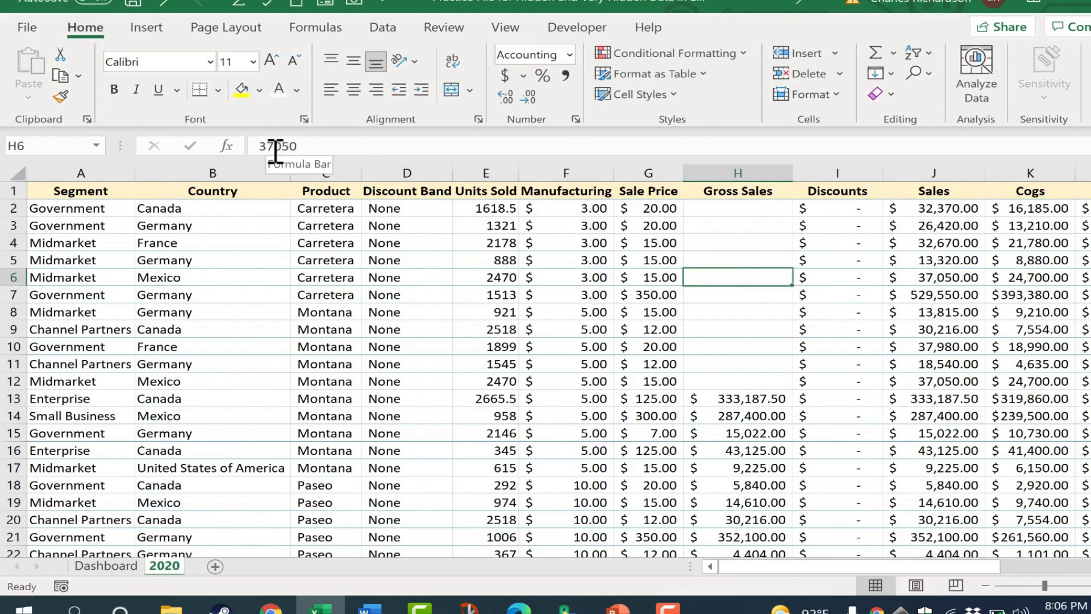
pyautogui.moveTo(600, 354)
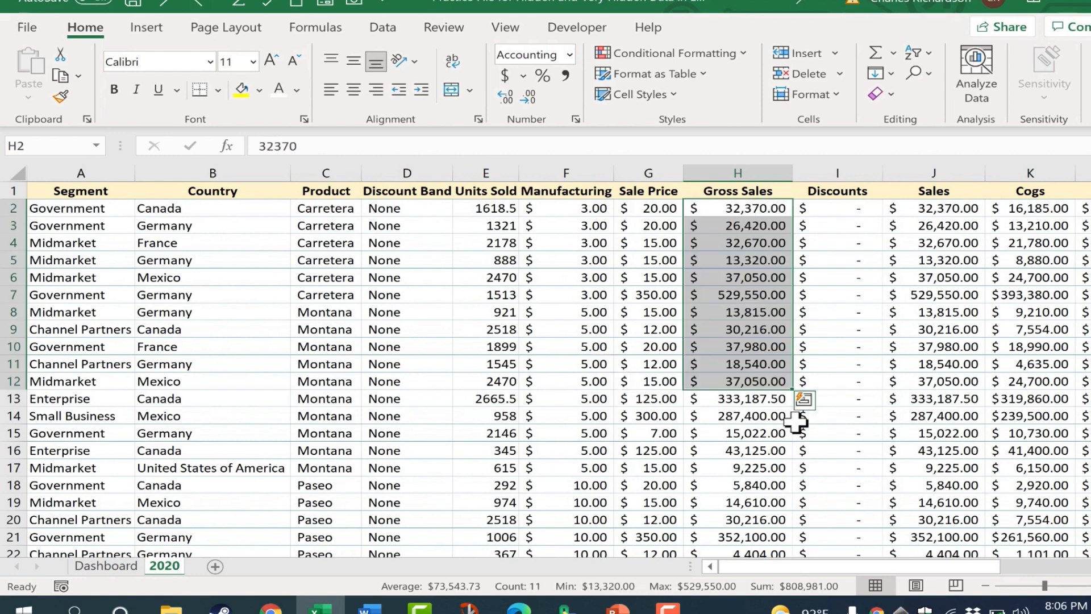
pyautogui.moveTo(440, 225)
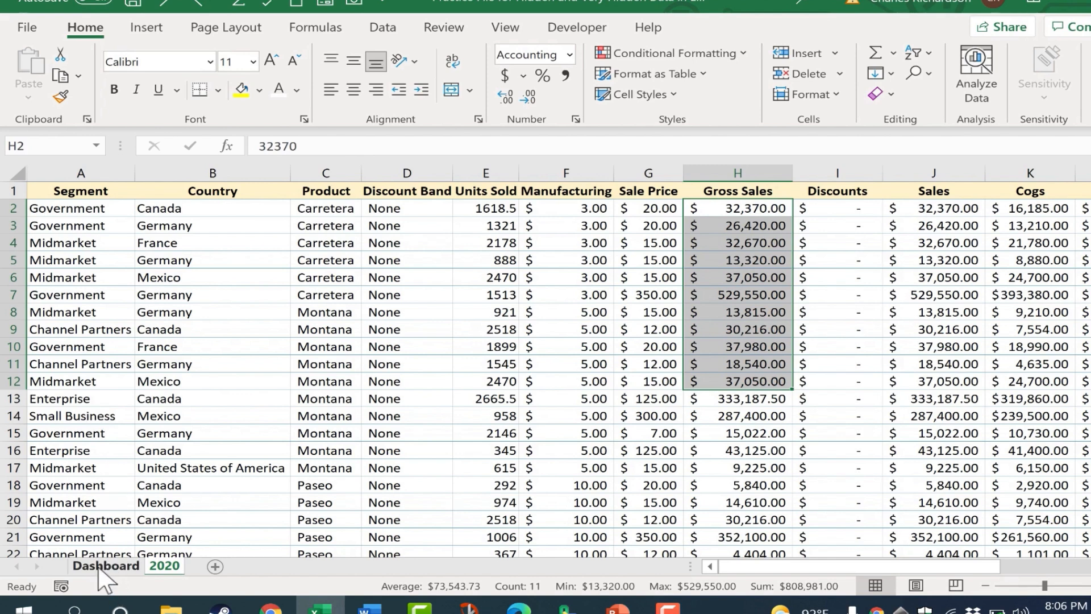
# Switch to the Dashboard sheet and scroll toward its far-right columns
pyautogui.click(105, 565)
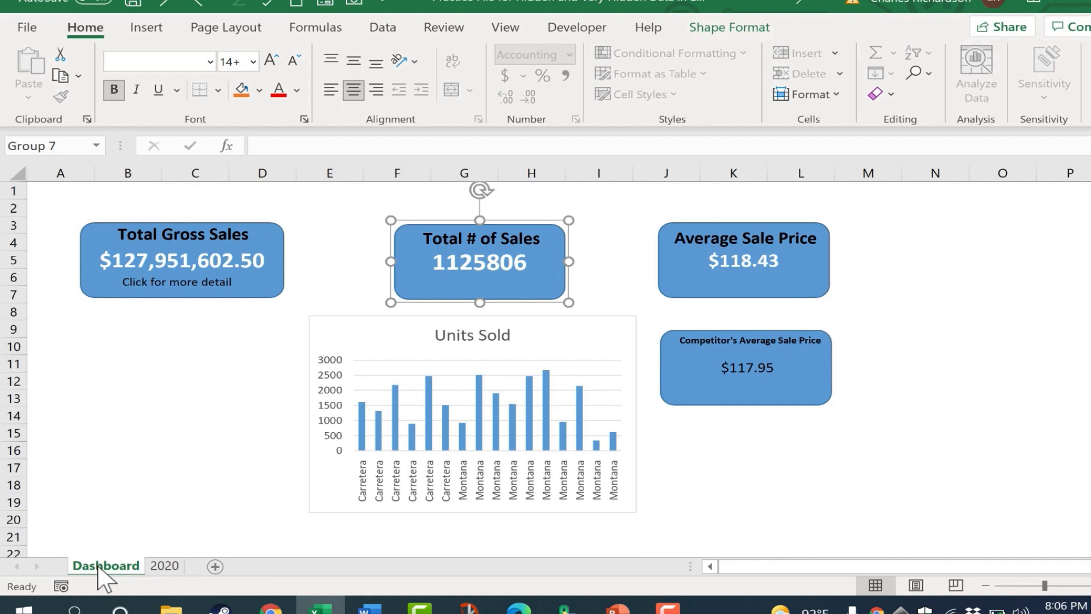
pyautogui.moveTo(859, 581)
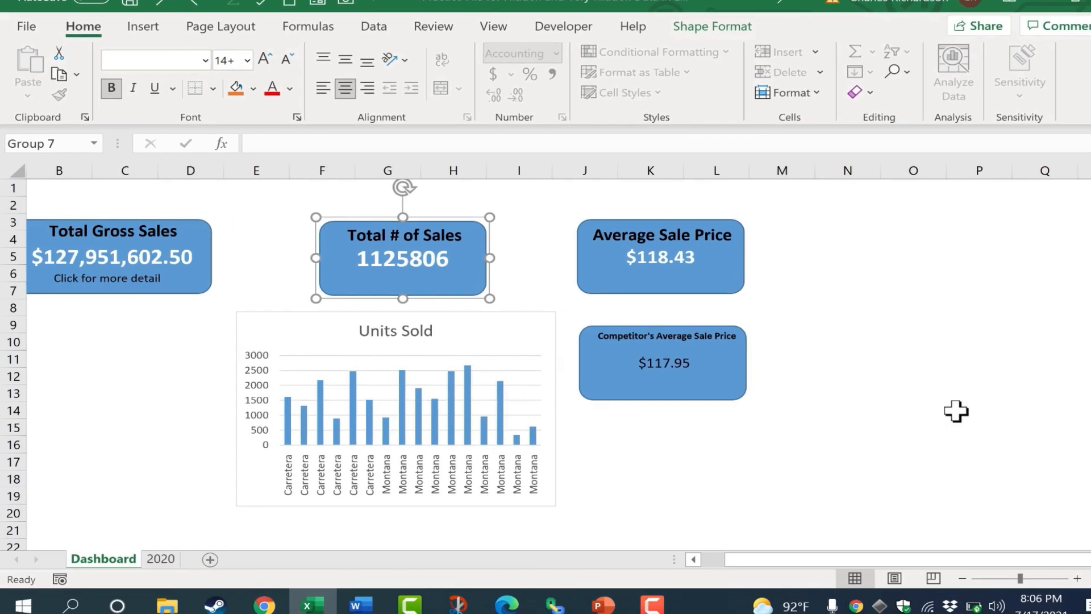
pyautogui.scroll(-3)
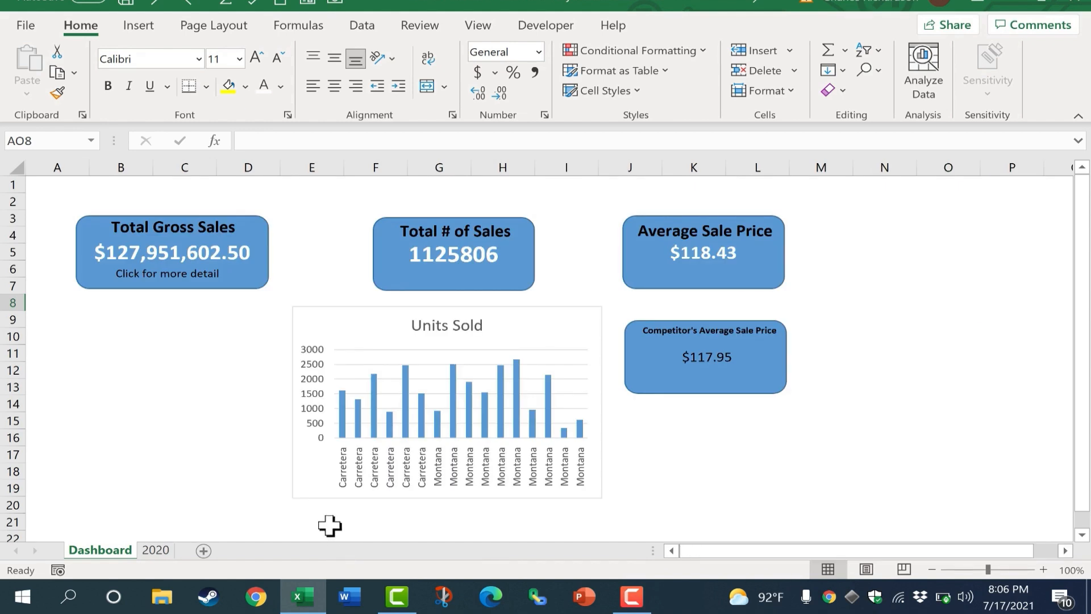
pyautogui.moveTo(343, 236)
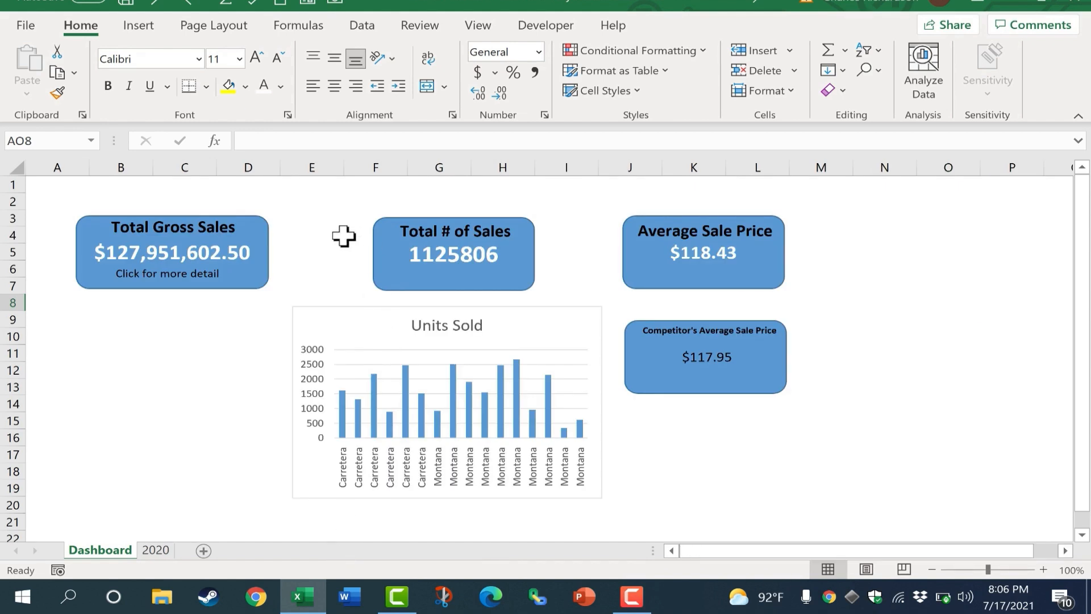
pyautogui.moveTo(728, 560)
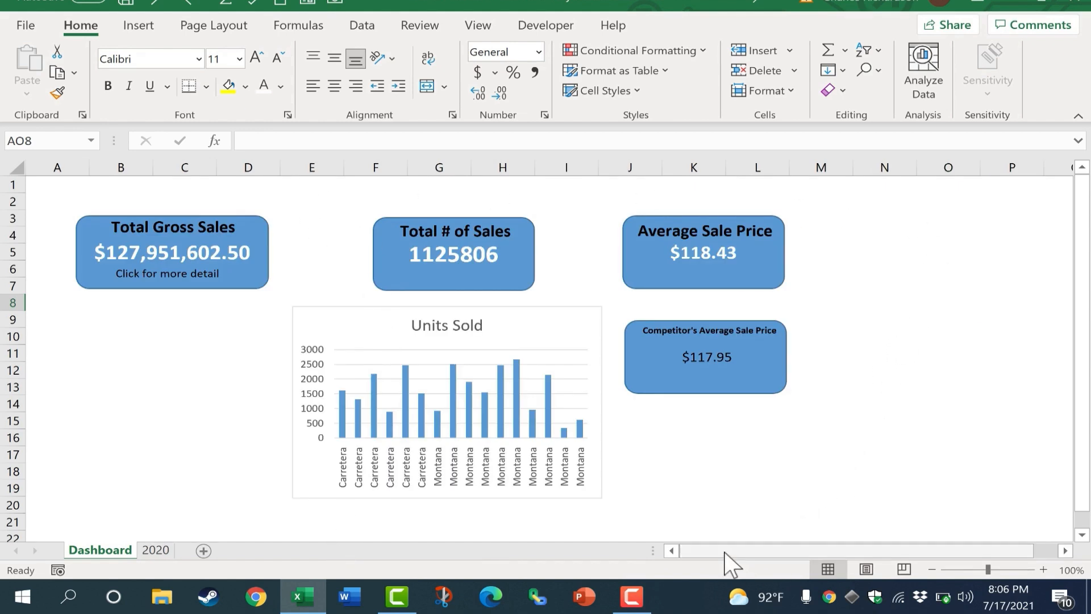
pyautogui.scroll(-3)
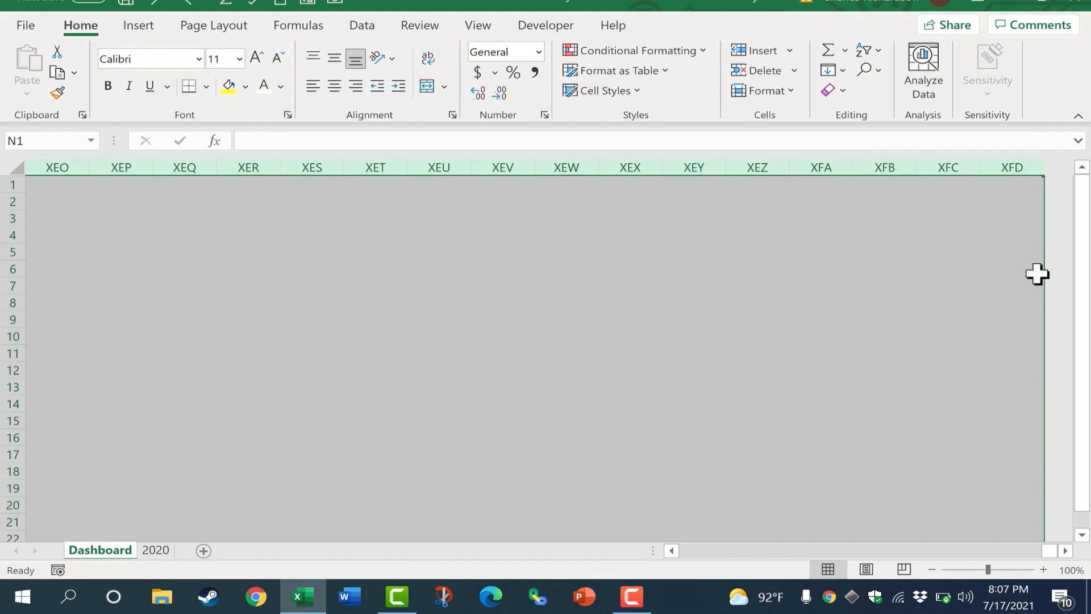
pyautogui.moveTo(423, 317)
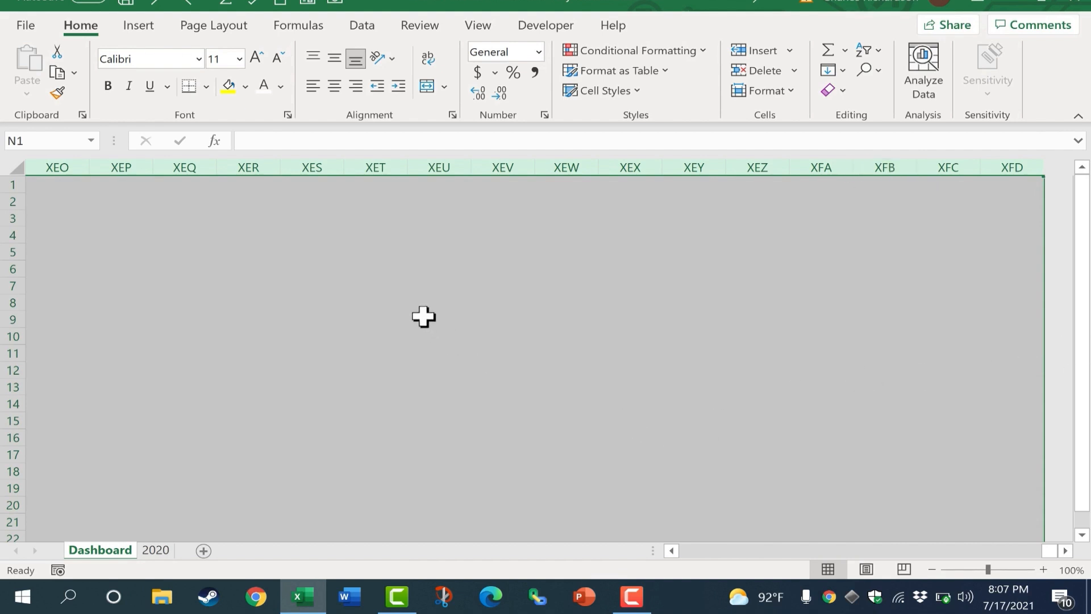
pyautogui.moveTo(358, 147)
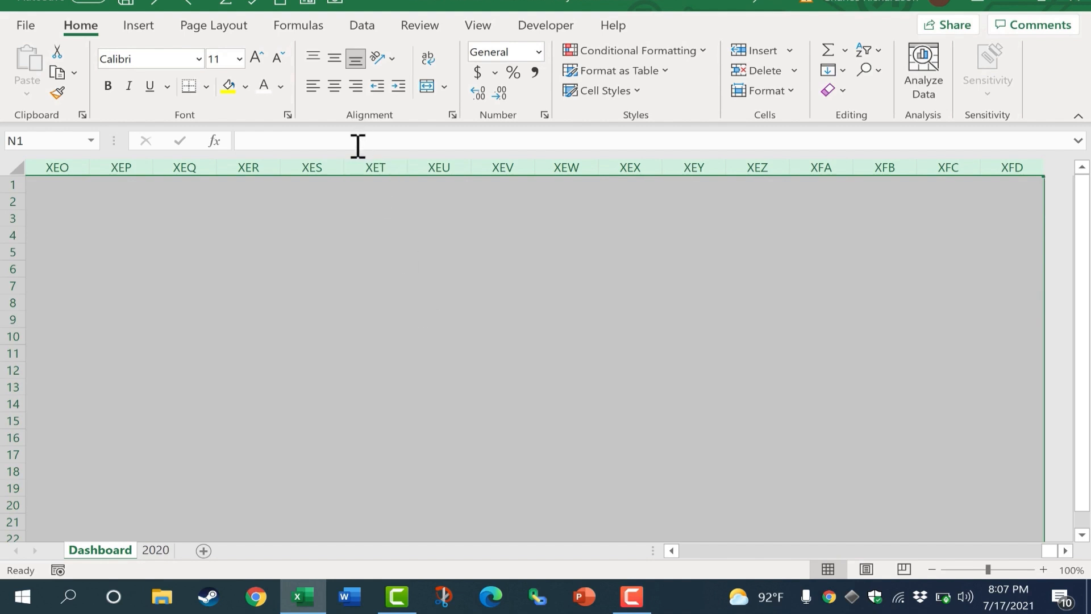
# Hide the selected empty columns N through XFD on the Dashboard sheet
pyautogui.rightClick(365, 180)
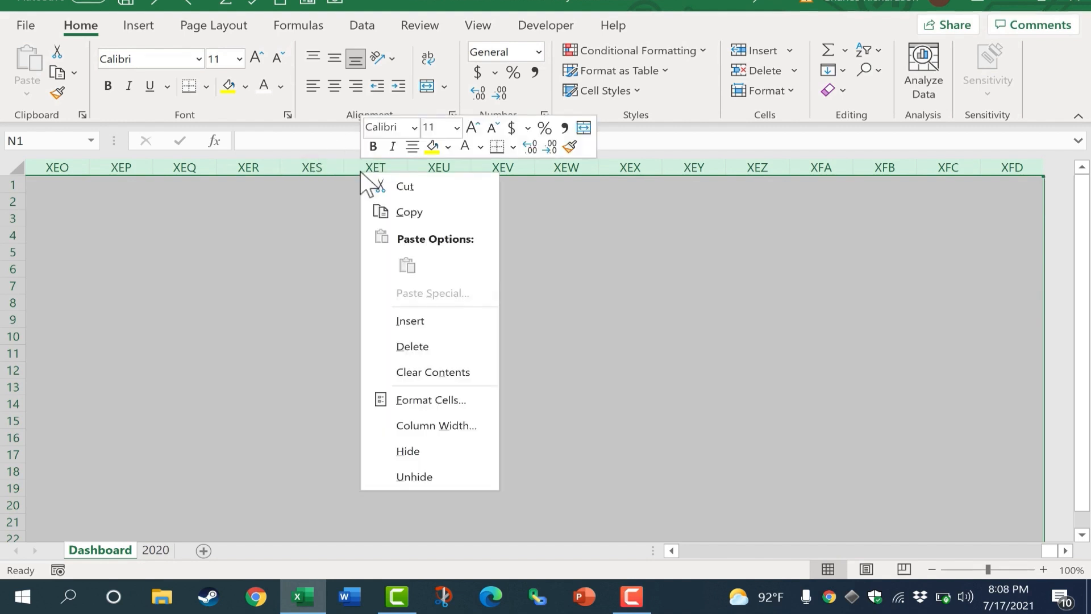
pyautogui.moveTo(422, 298)
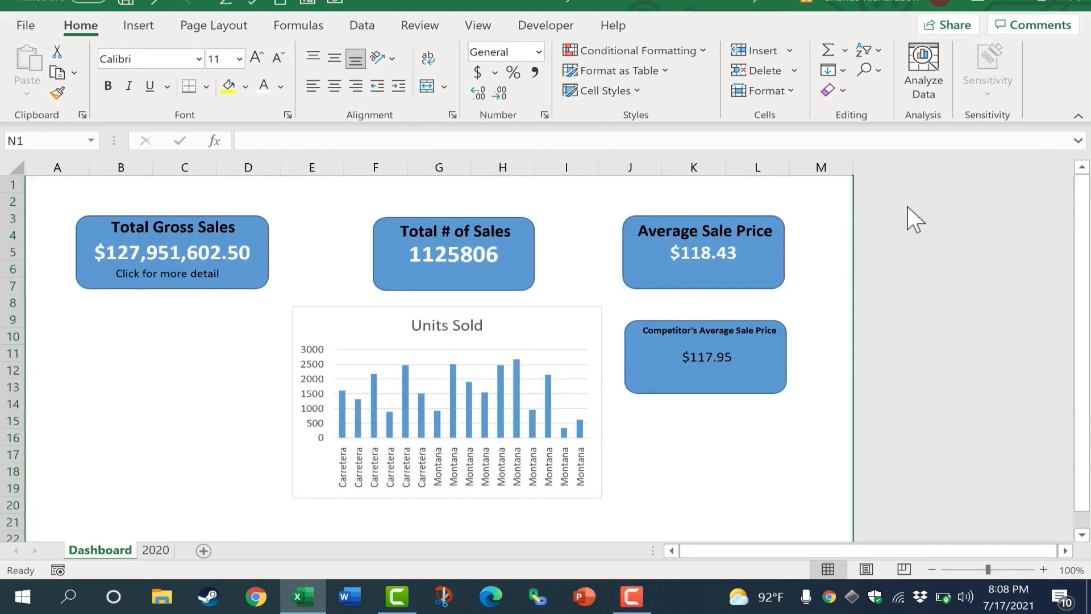
pyautogui.moveTo(1029, 295)
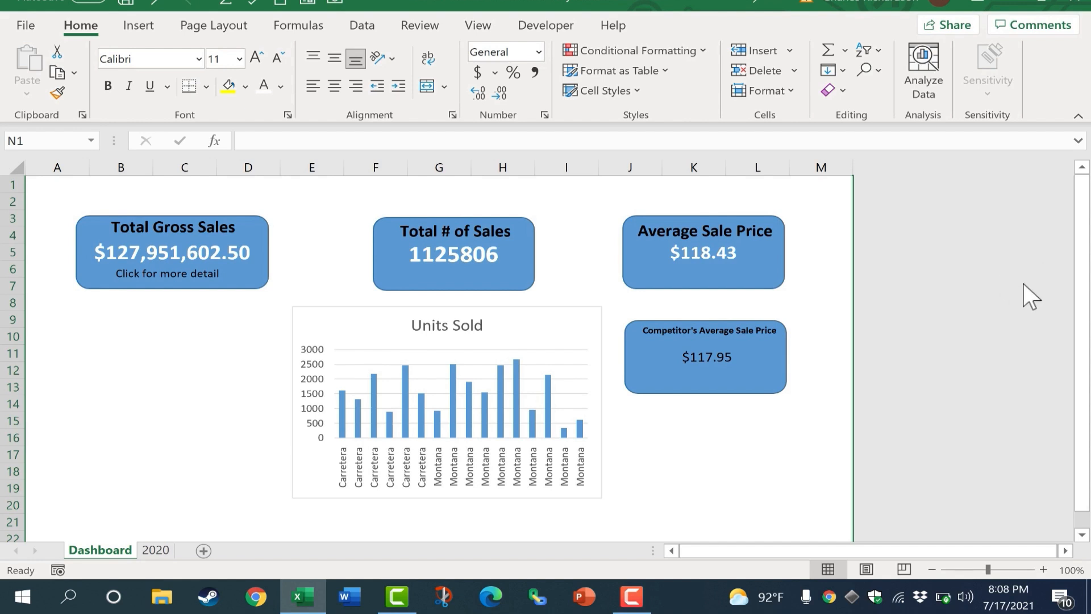
pyautogui.moveTo(884, 177)
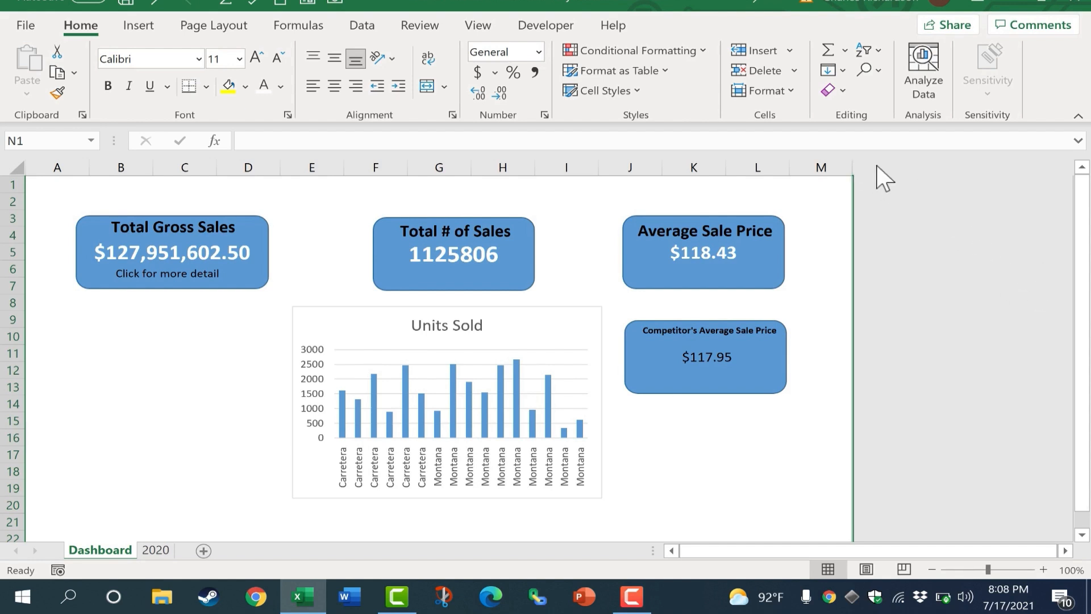
# Select row 26 down to the last row with Ctrl+Shift+Down and hide those rows
pyautogui.scroll(-3)
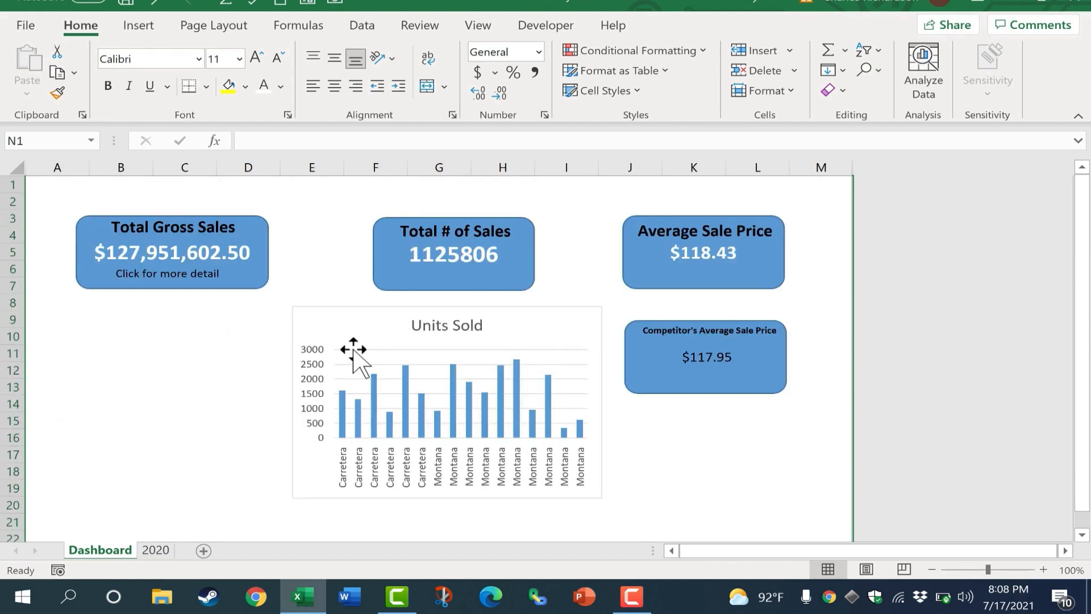
pyautogui.scroll(-3)
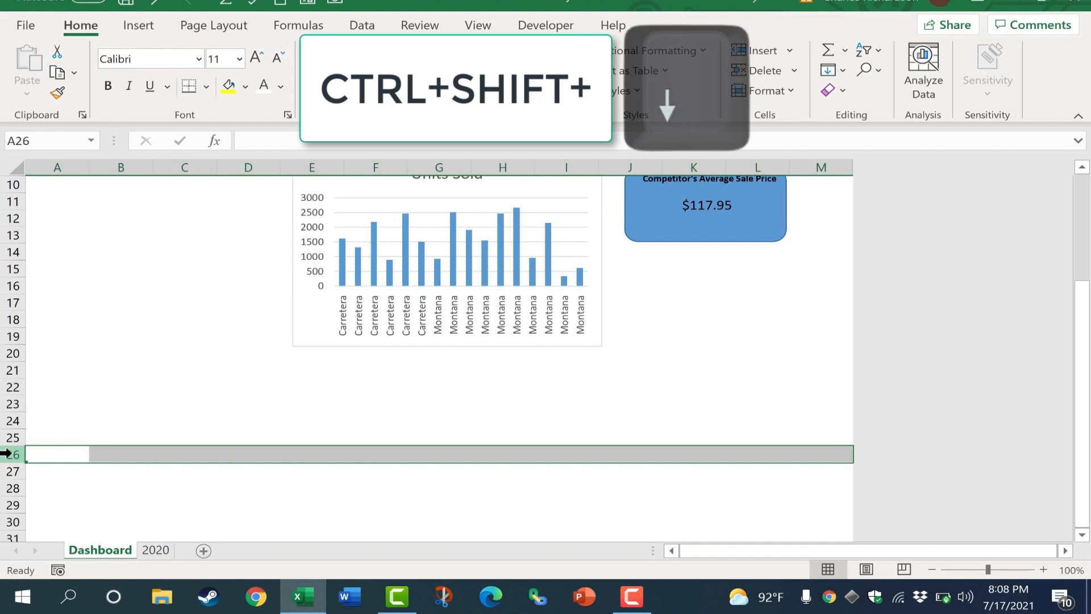
pyautogui.press('ctrl+shift+down')
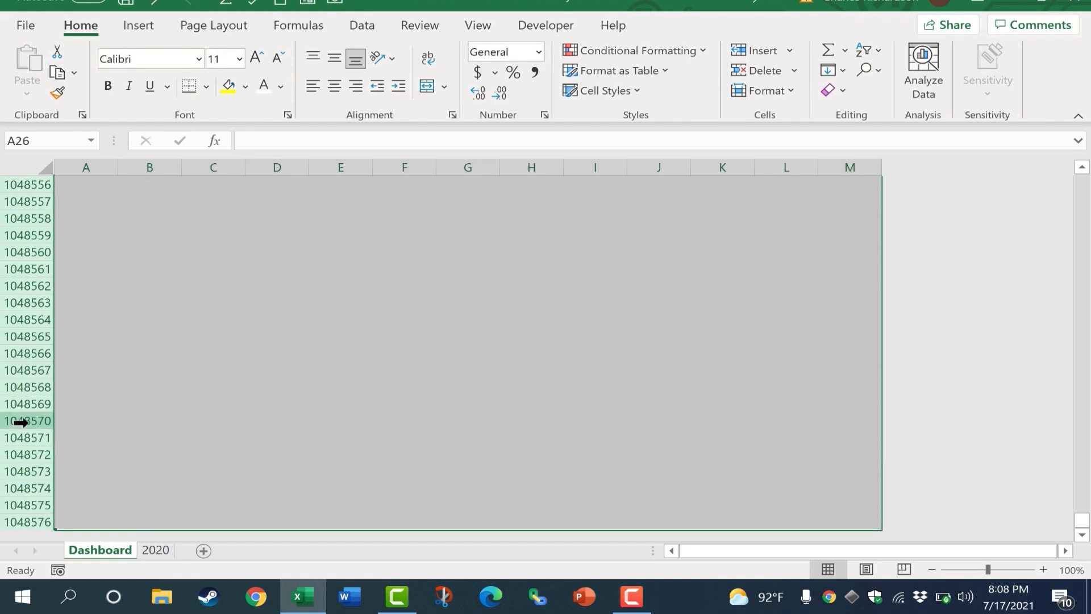
pyautogui.rightClick(26, 420)
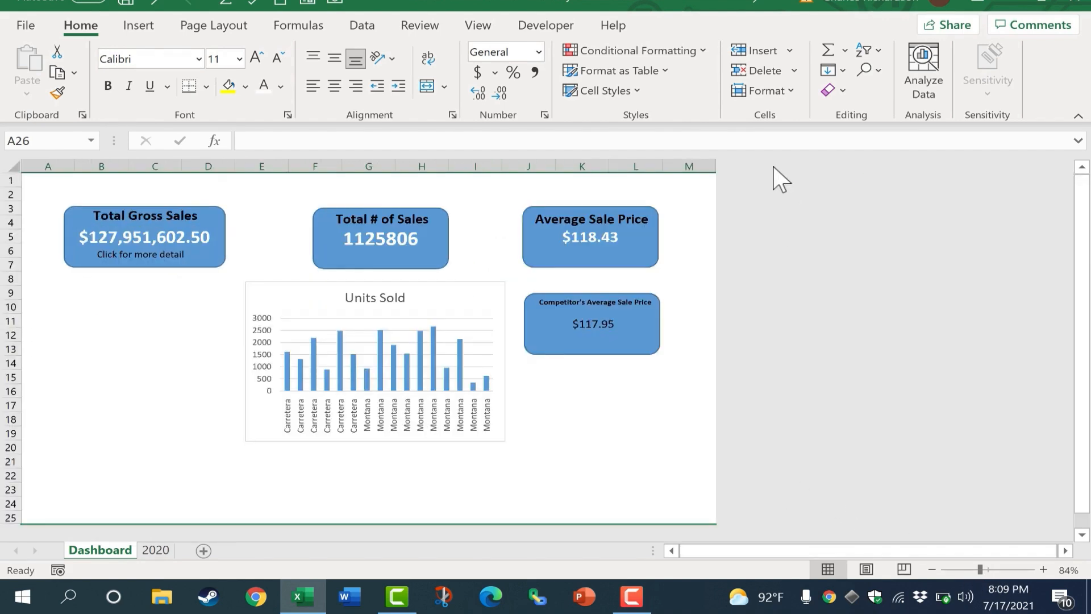
pyautogui.moveTo(717, 535)
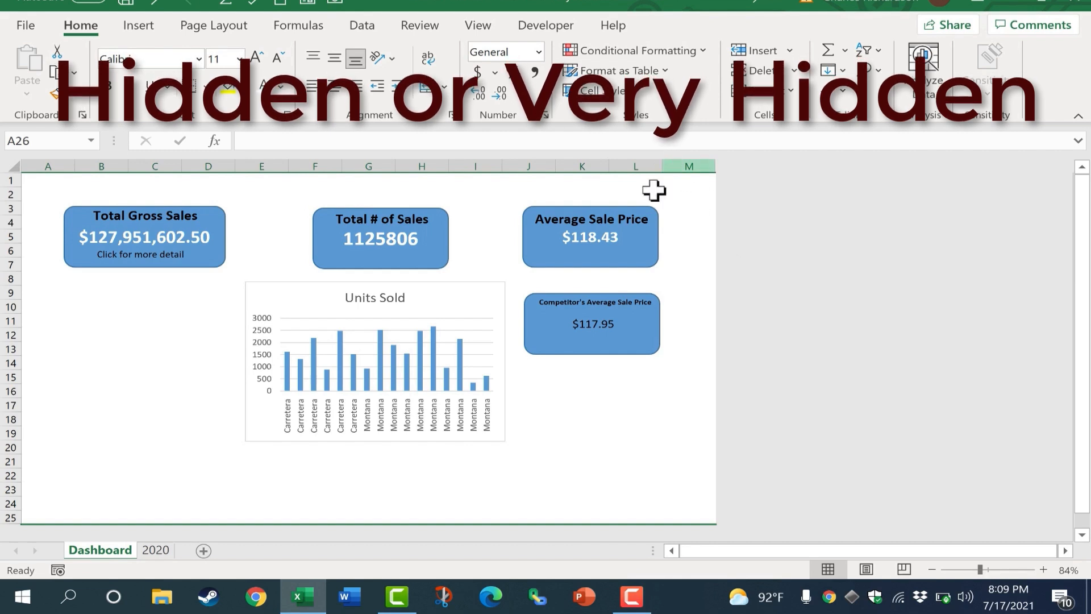
pyautogui.moveTo(713, 334)
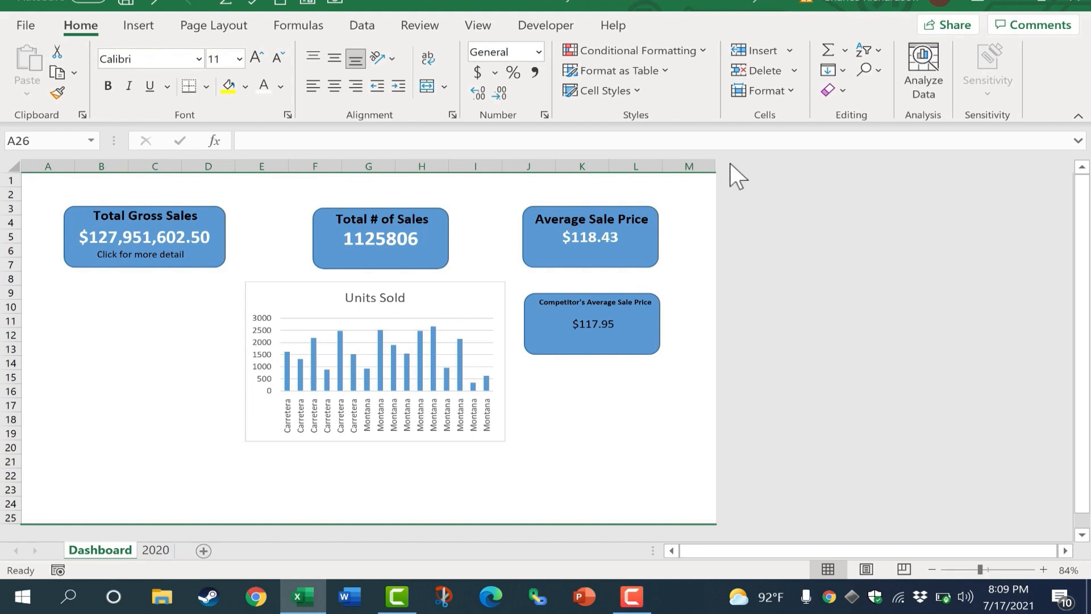
pyautogui.moveTo(37, 379)
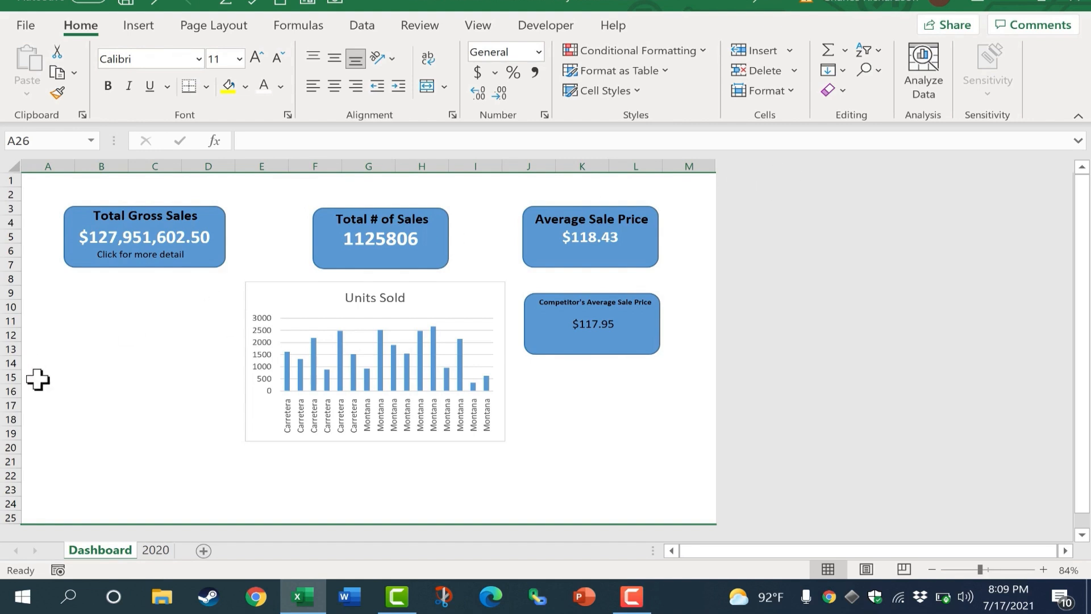
pyautogui.moveTo(683, 330)
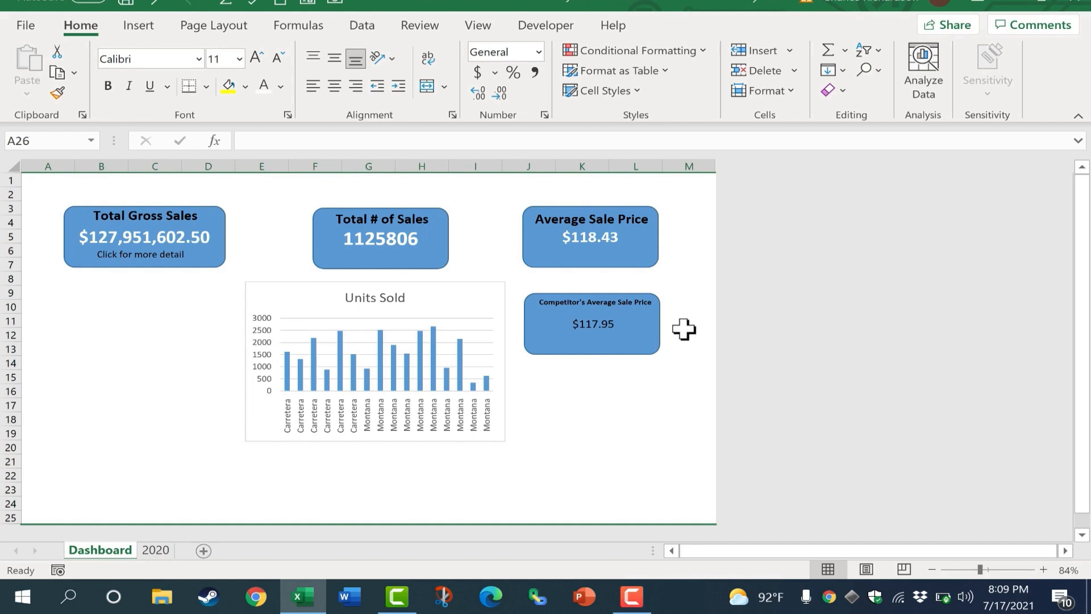